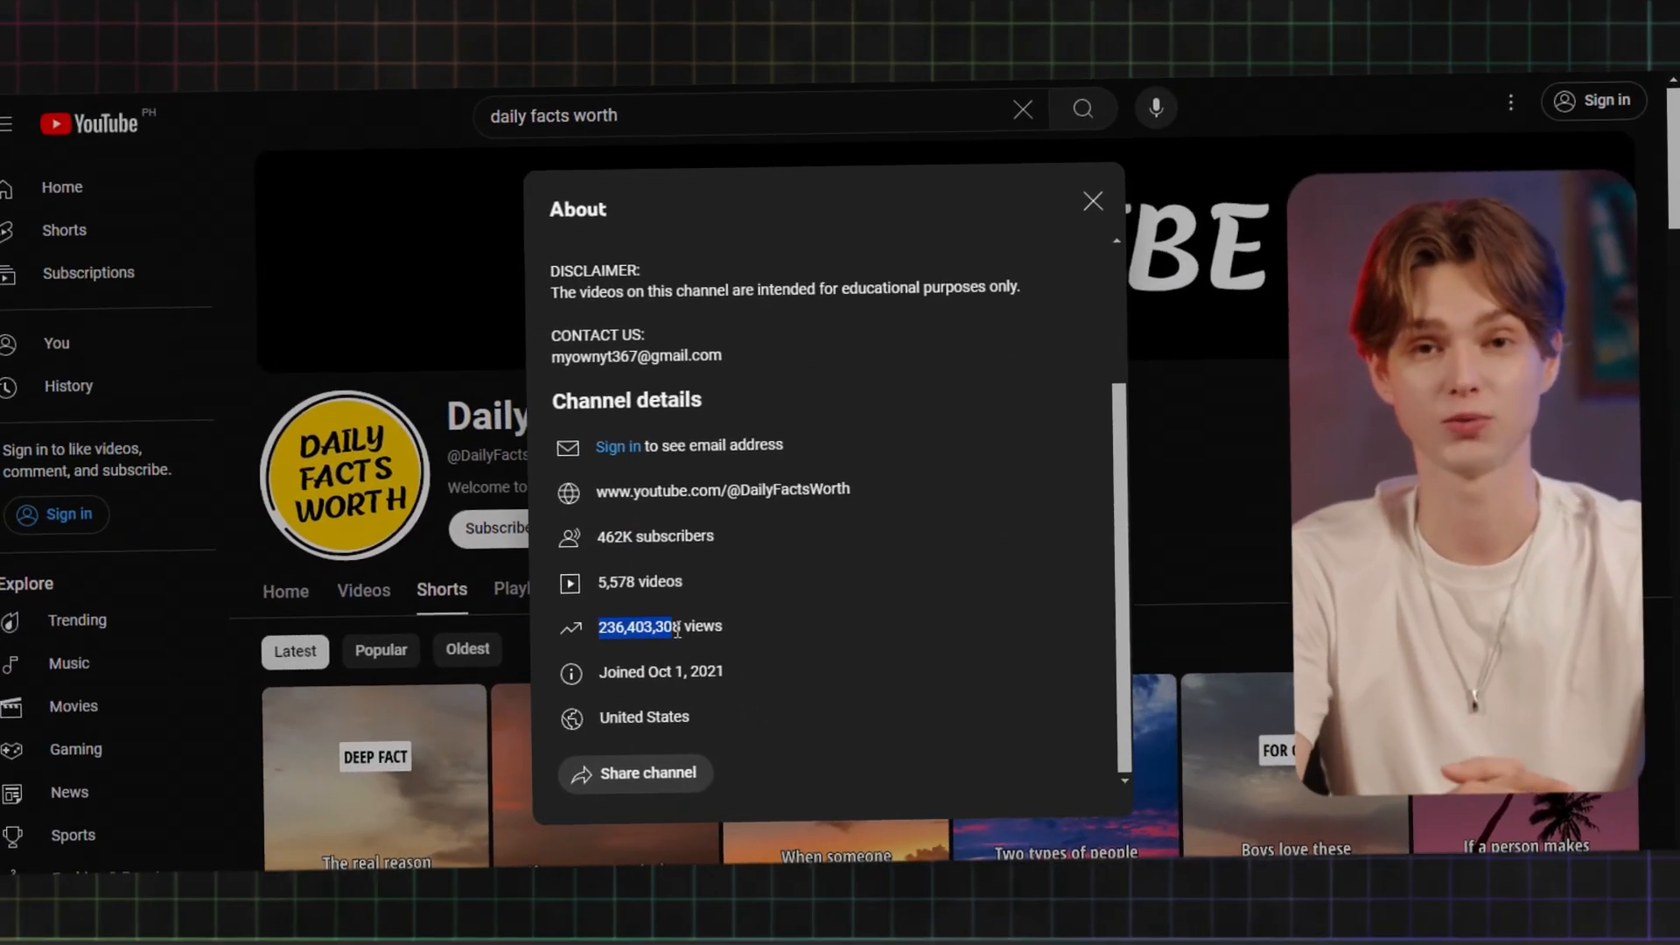
- Close the channel's About panel and scroll through its Shorts grid
{"action": "left_click", "coordinate": [1093, 200]}
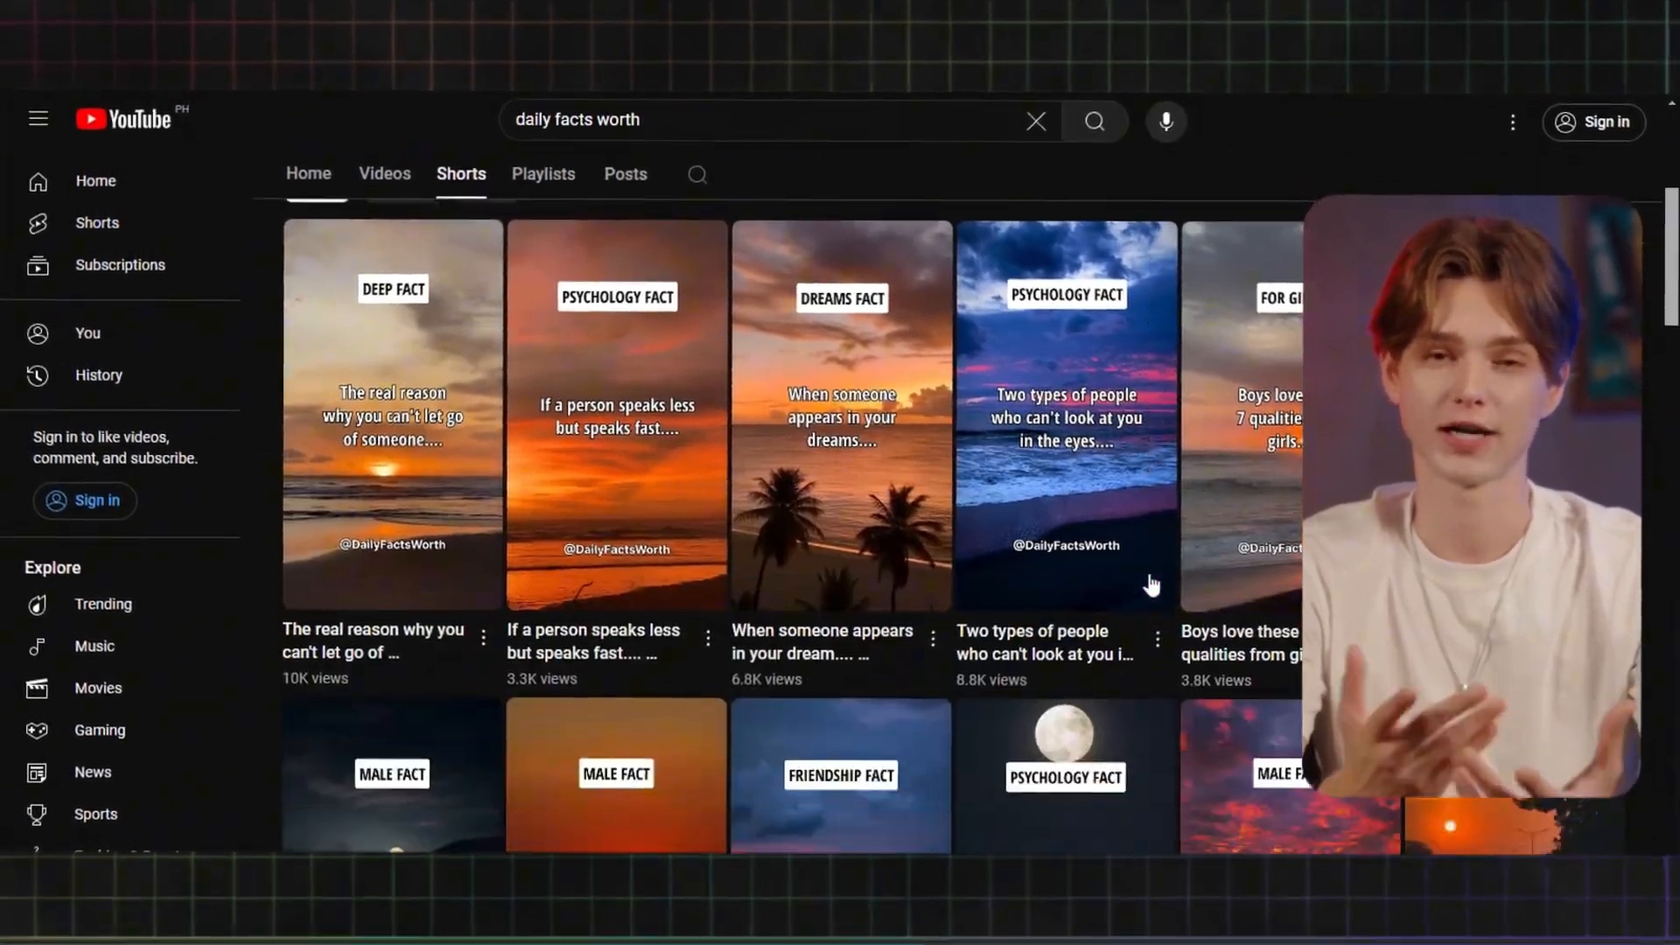
{"action": "scroll", "scroll_direction": "down", "scroll_amount": 3}
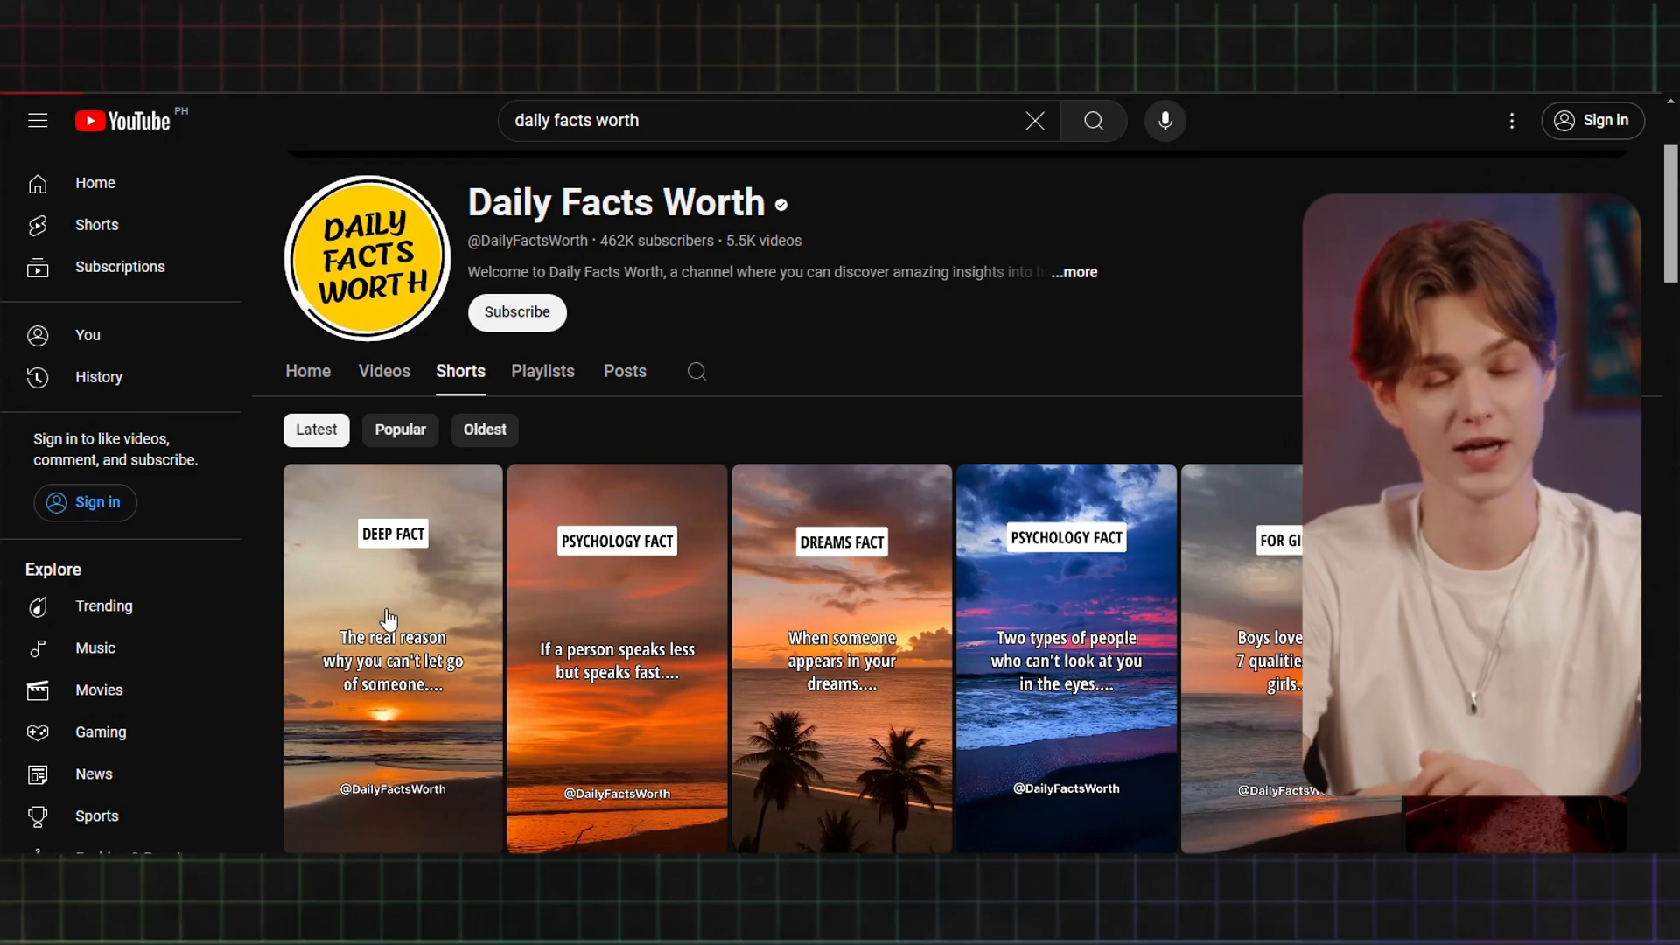
- Play the DEEP FACT short about why you can't let go of someone
{"action": "left_click", "coordinate": [392, 660]}
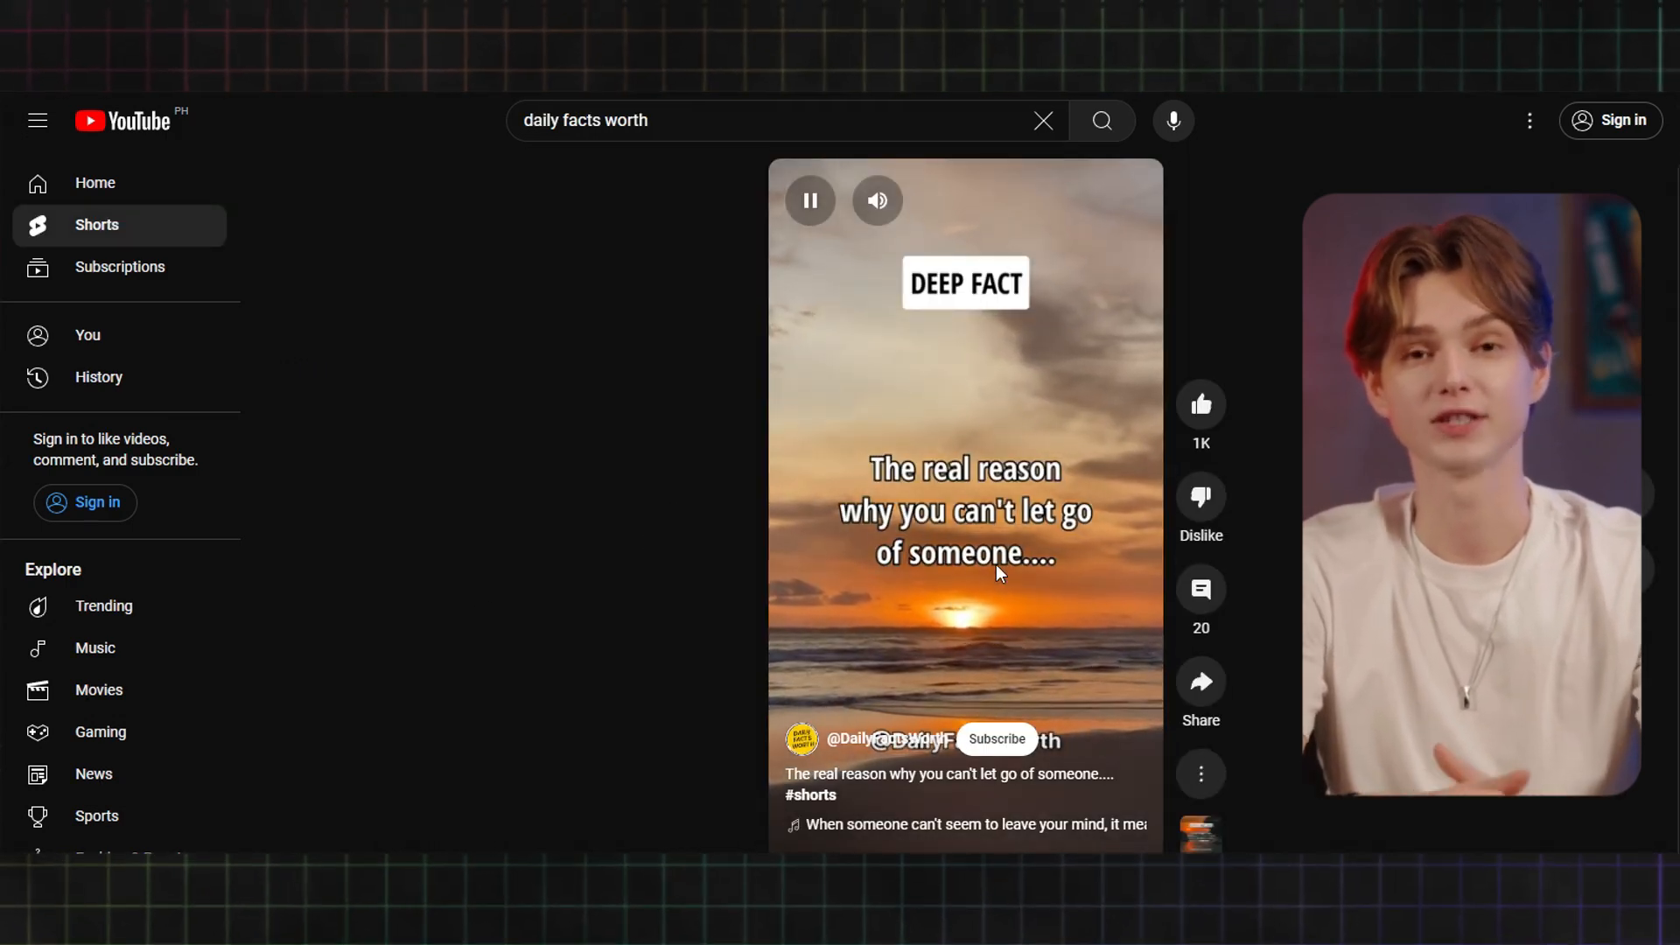
{"action": "mouse_move", "coordinate": [1015, 600]}
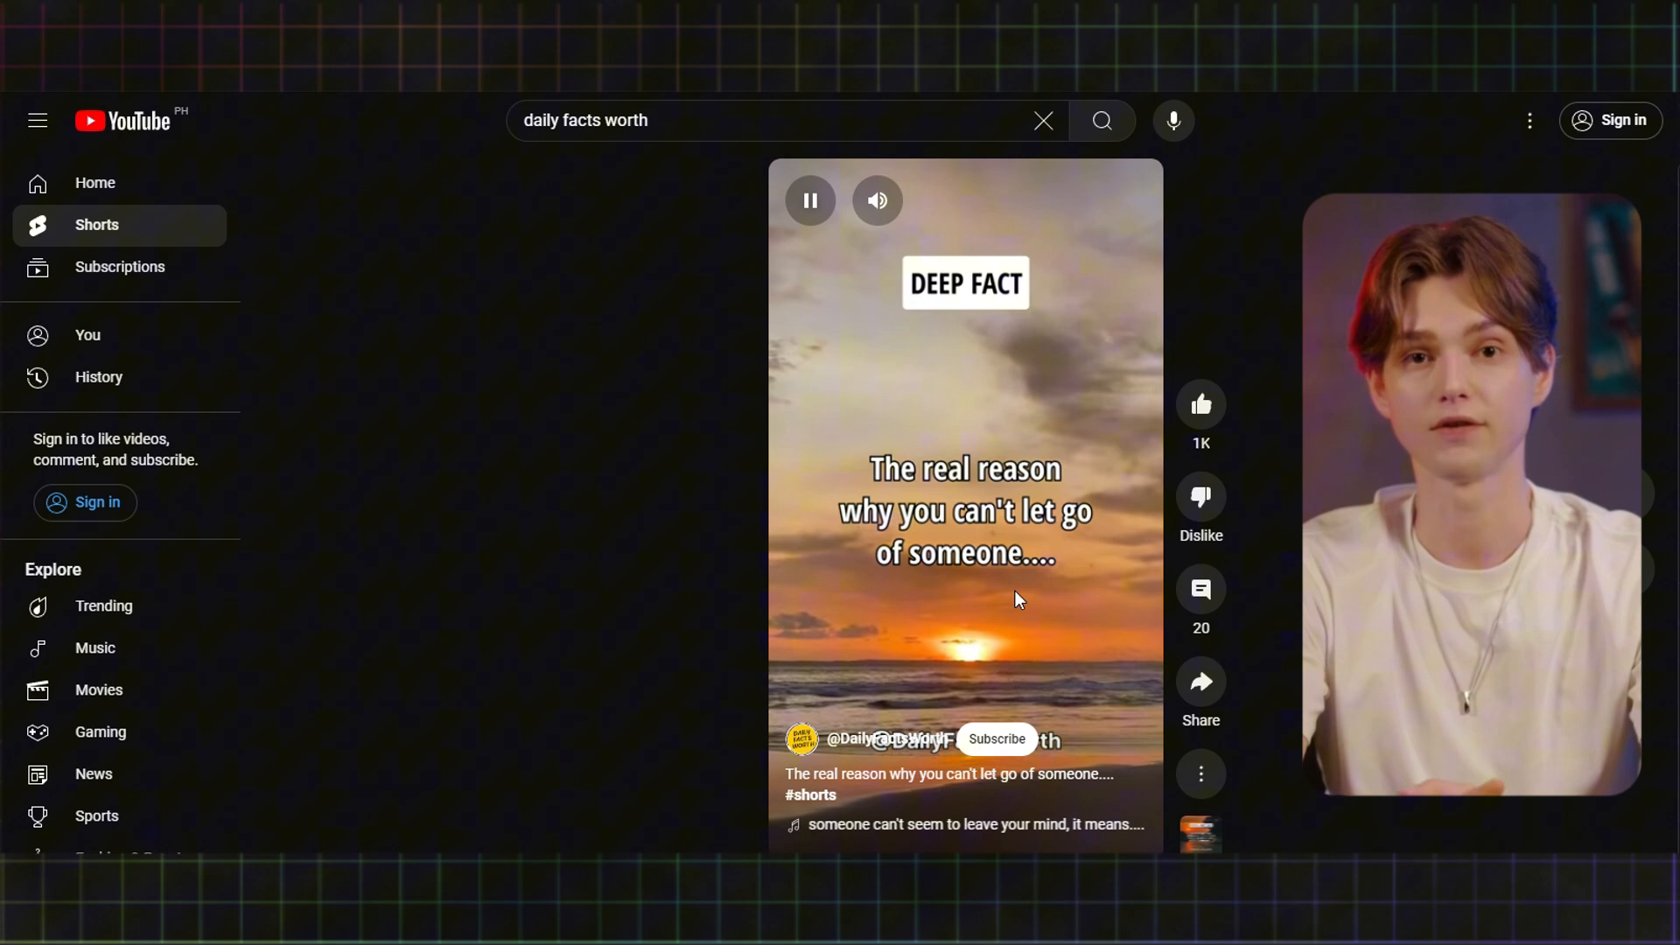
{"action": "scroll", "scroll_direction": "down", "scroll_amount": 3}
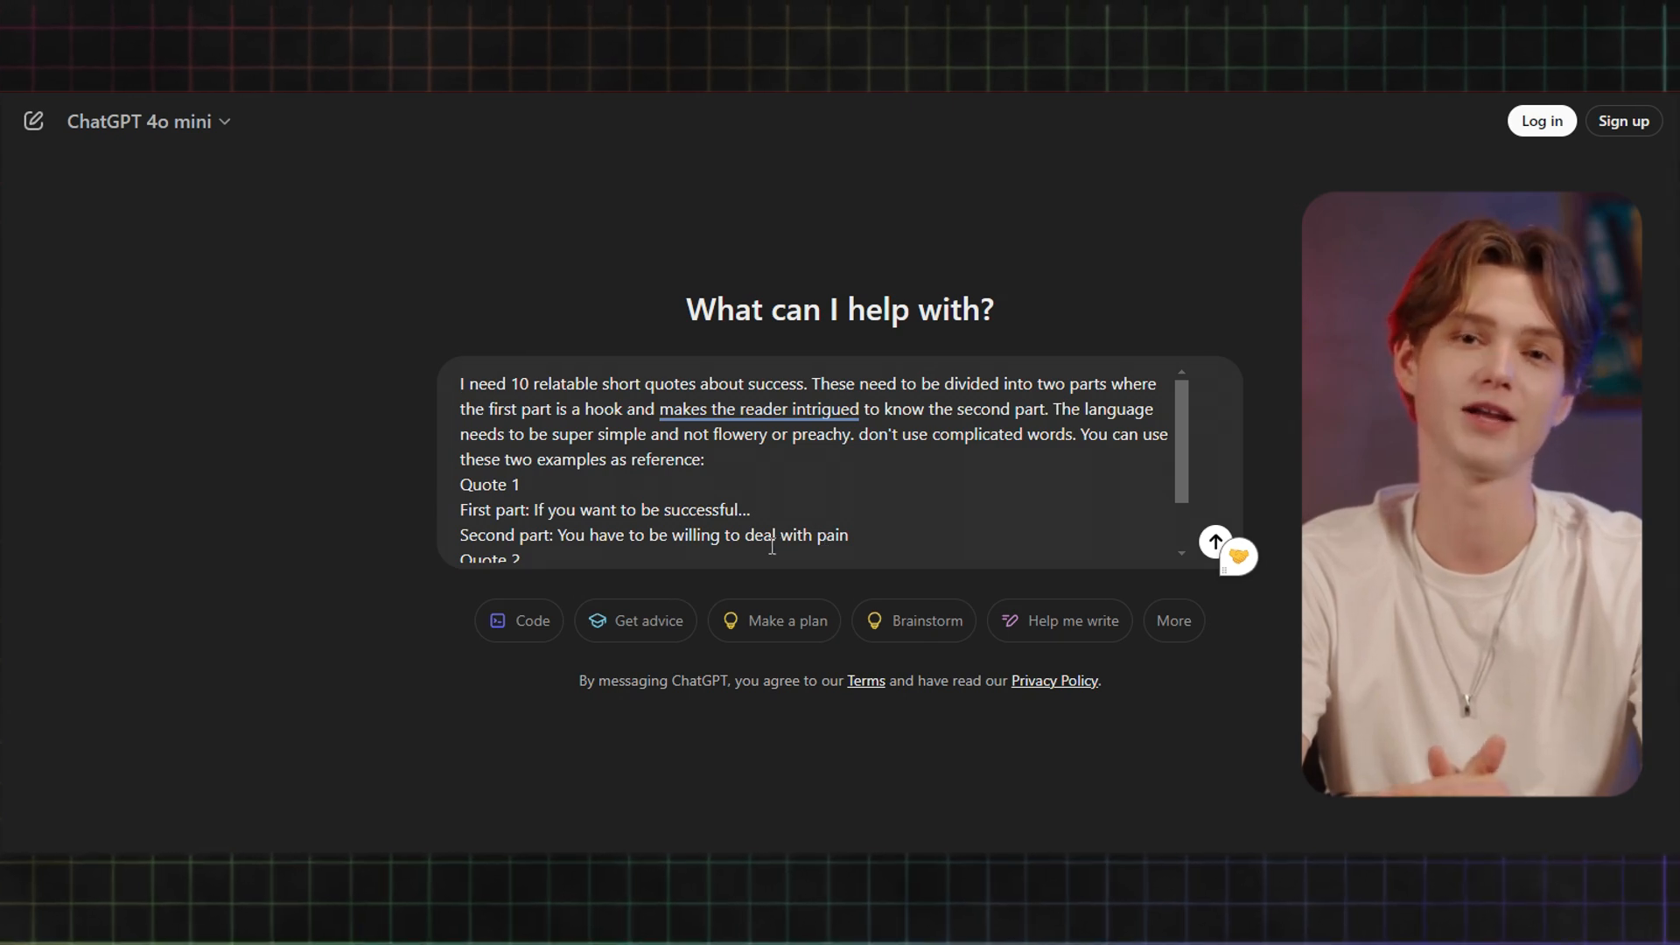
- Send ChatGPT the prompt for 10 two-part success quotes with hook and payoff
{"action": "scroll", "scroll_direction": "down", "scroll_amount": 3}
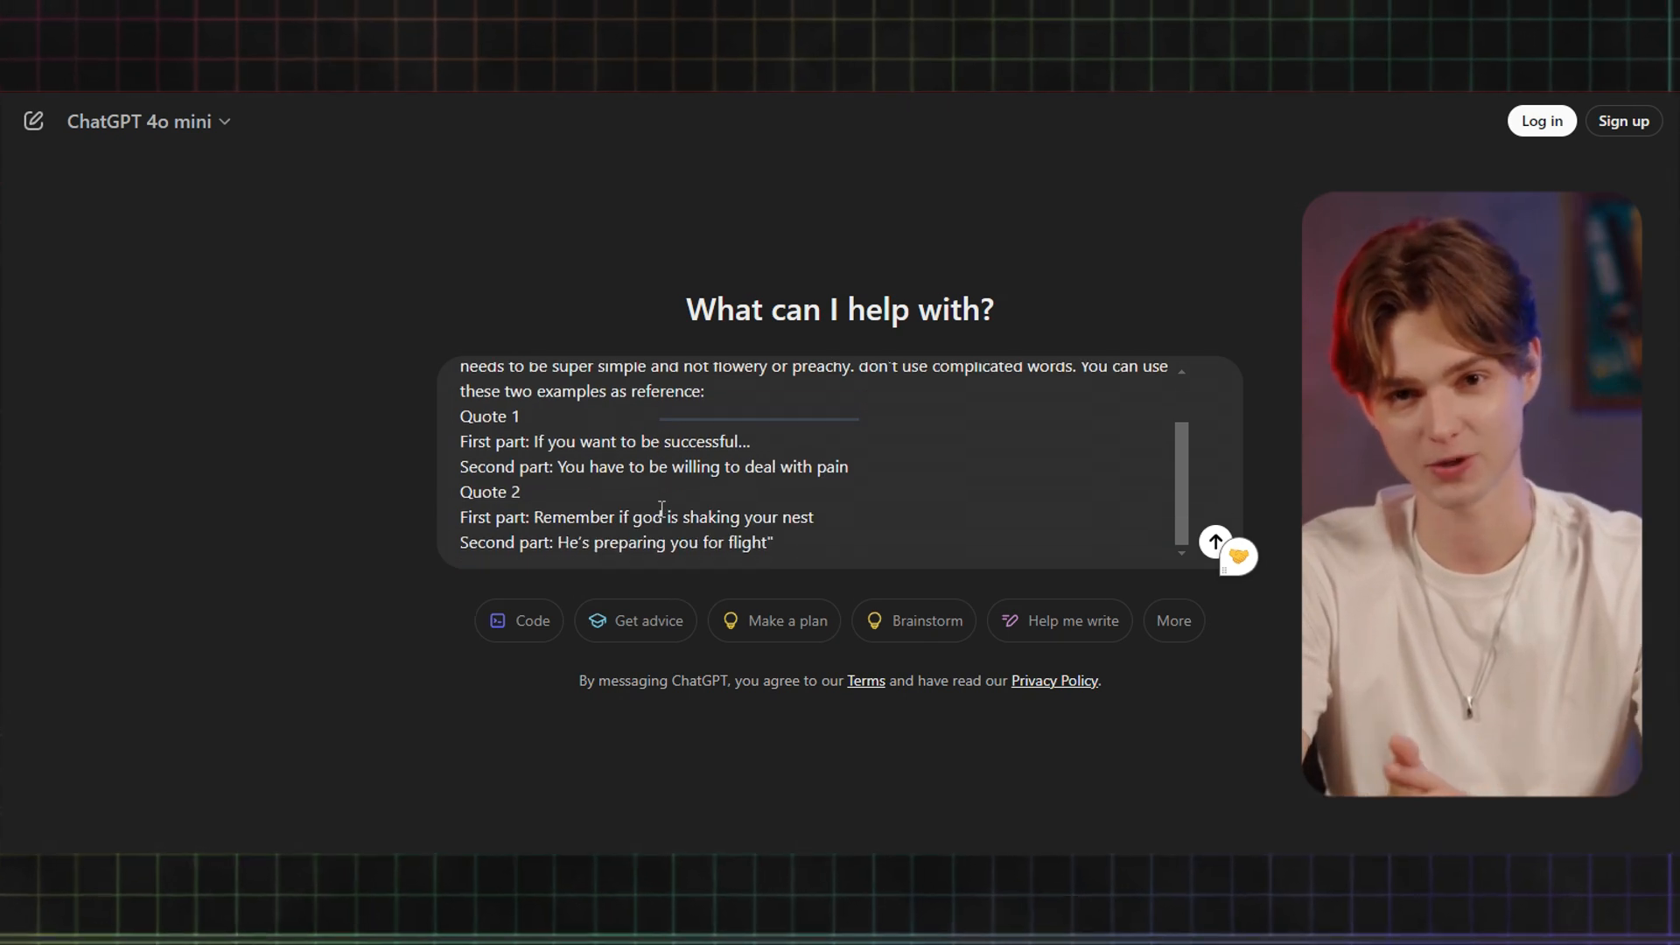
{"action": "left_click", "coordinate": [1215, 543]}
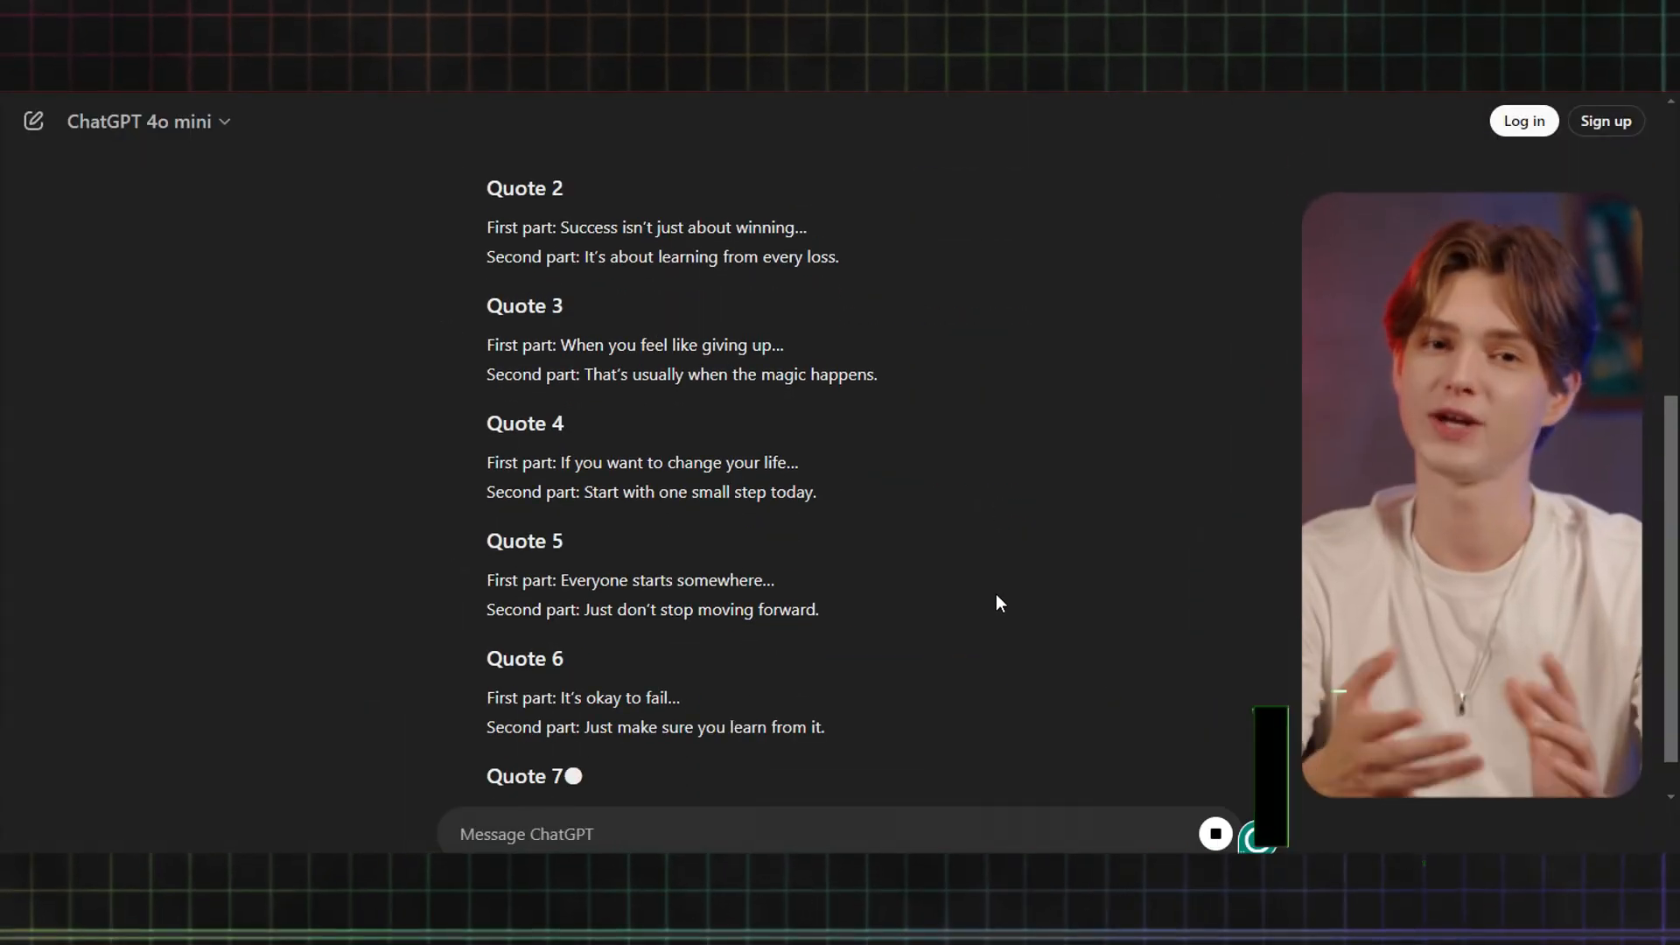
- Ask ChatGPT to put the quotes in a table: number, 1st part and second part
{"action": "scroll", "scroll_direction": "down", "scroll_amount": 3}
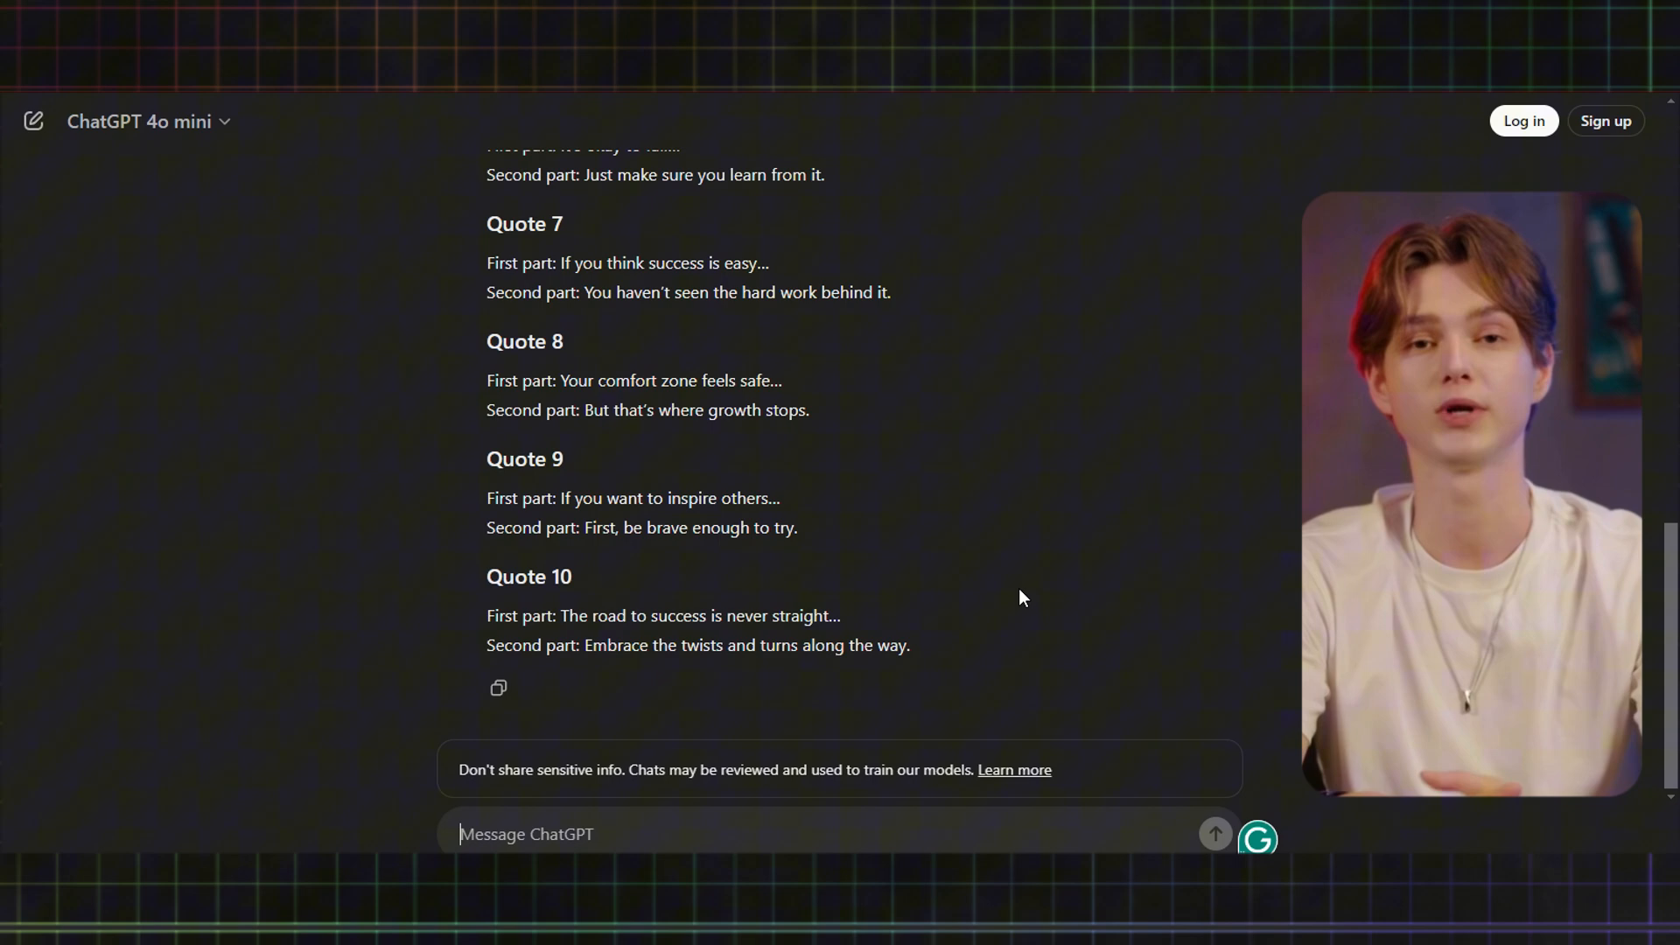
{"action": "type", "text": "please put these qou"}
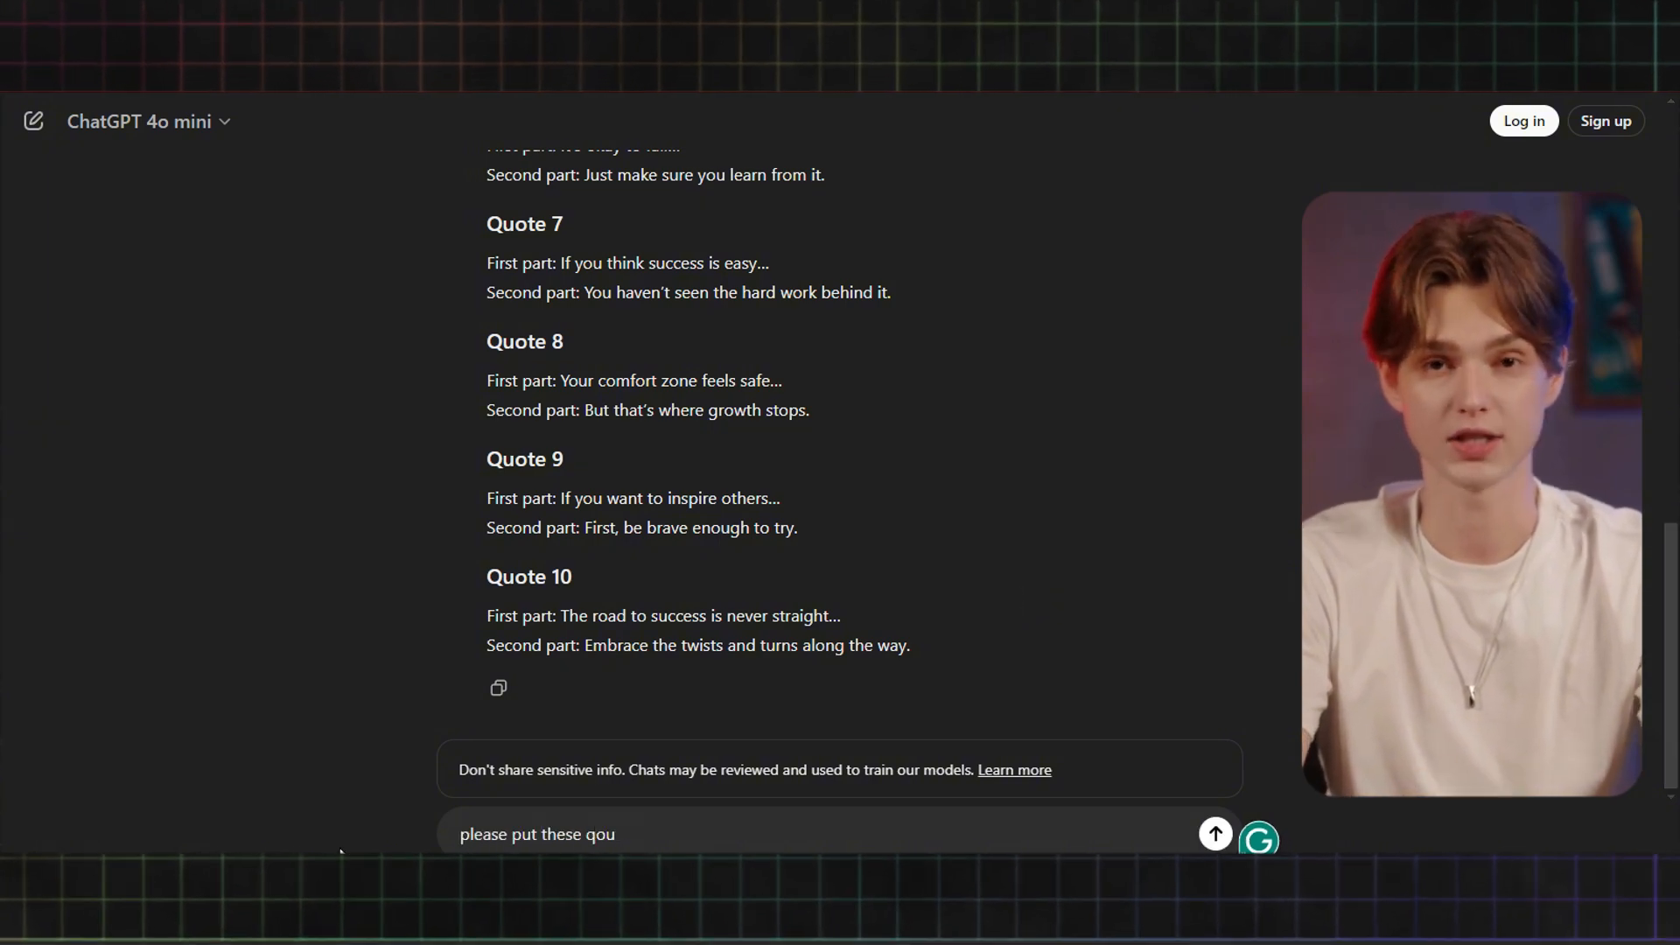
{"action": "type", "text": "otes in a tabular form with 3 columns"}
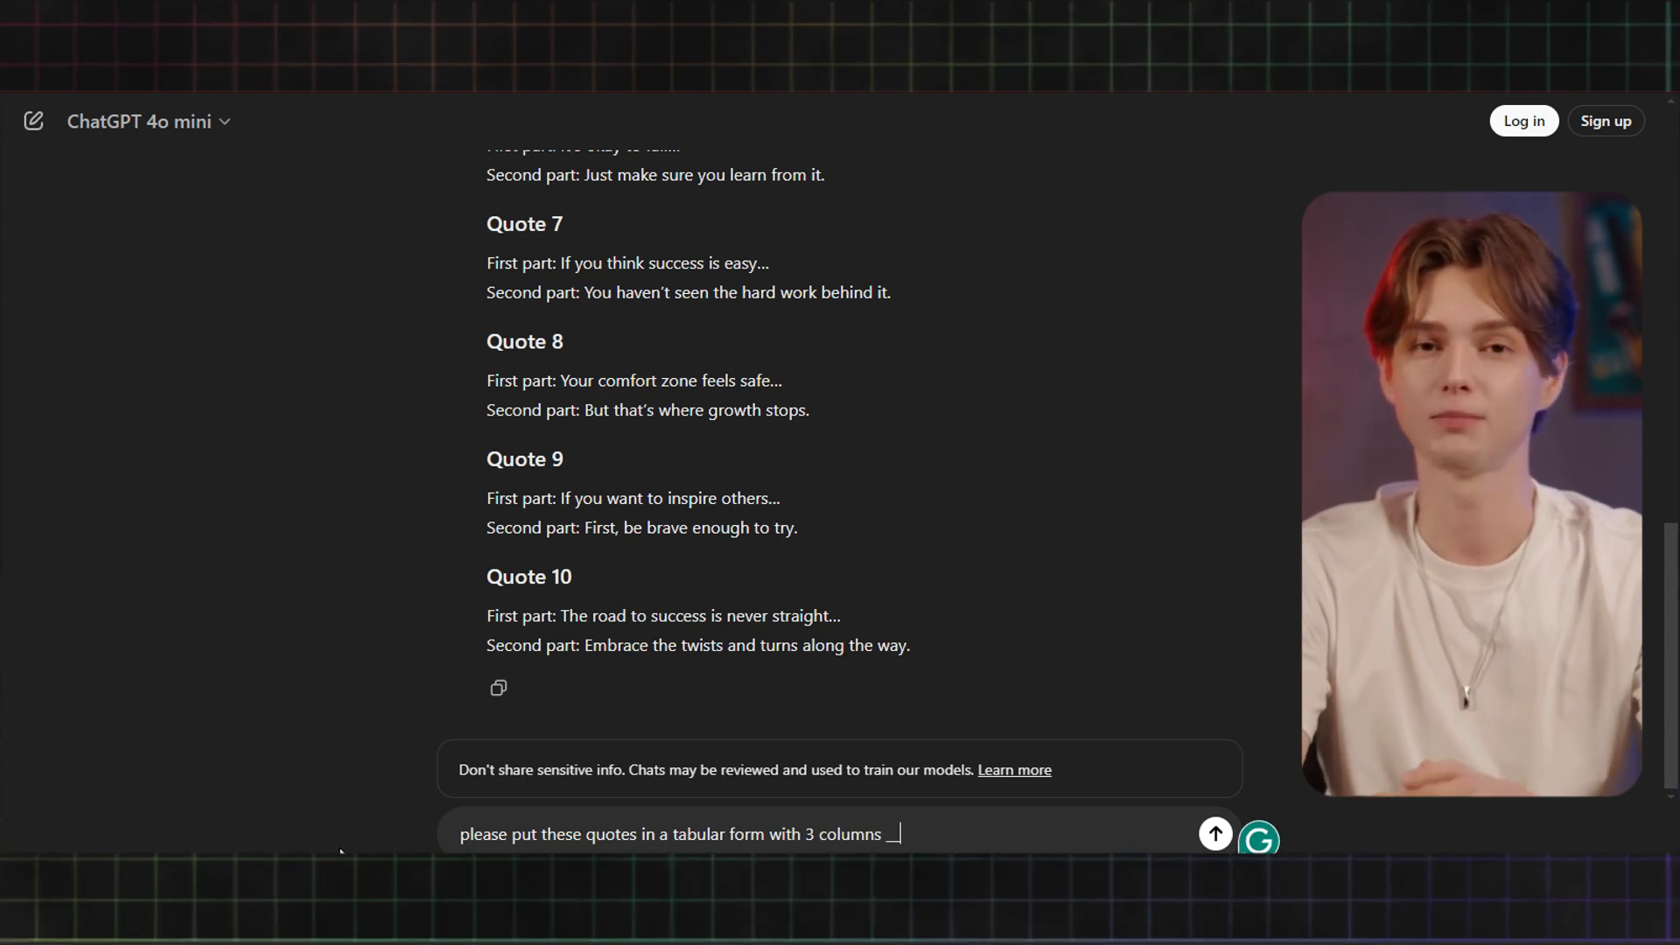
{"action": "type", "text": "-- number, 1s"}
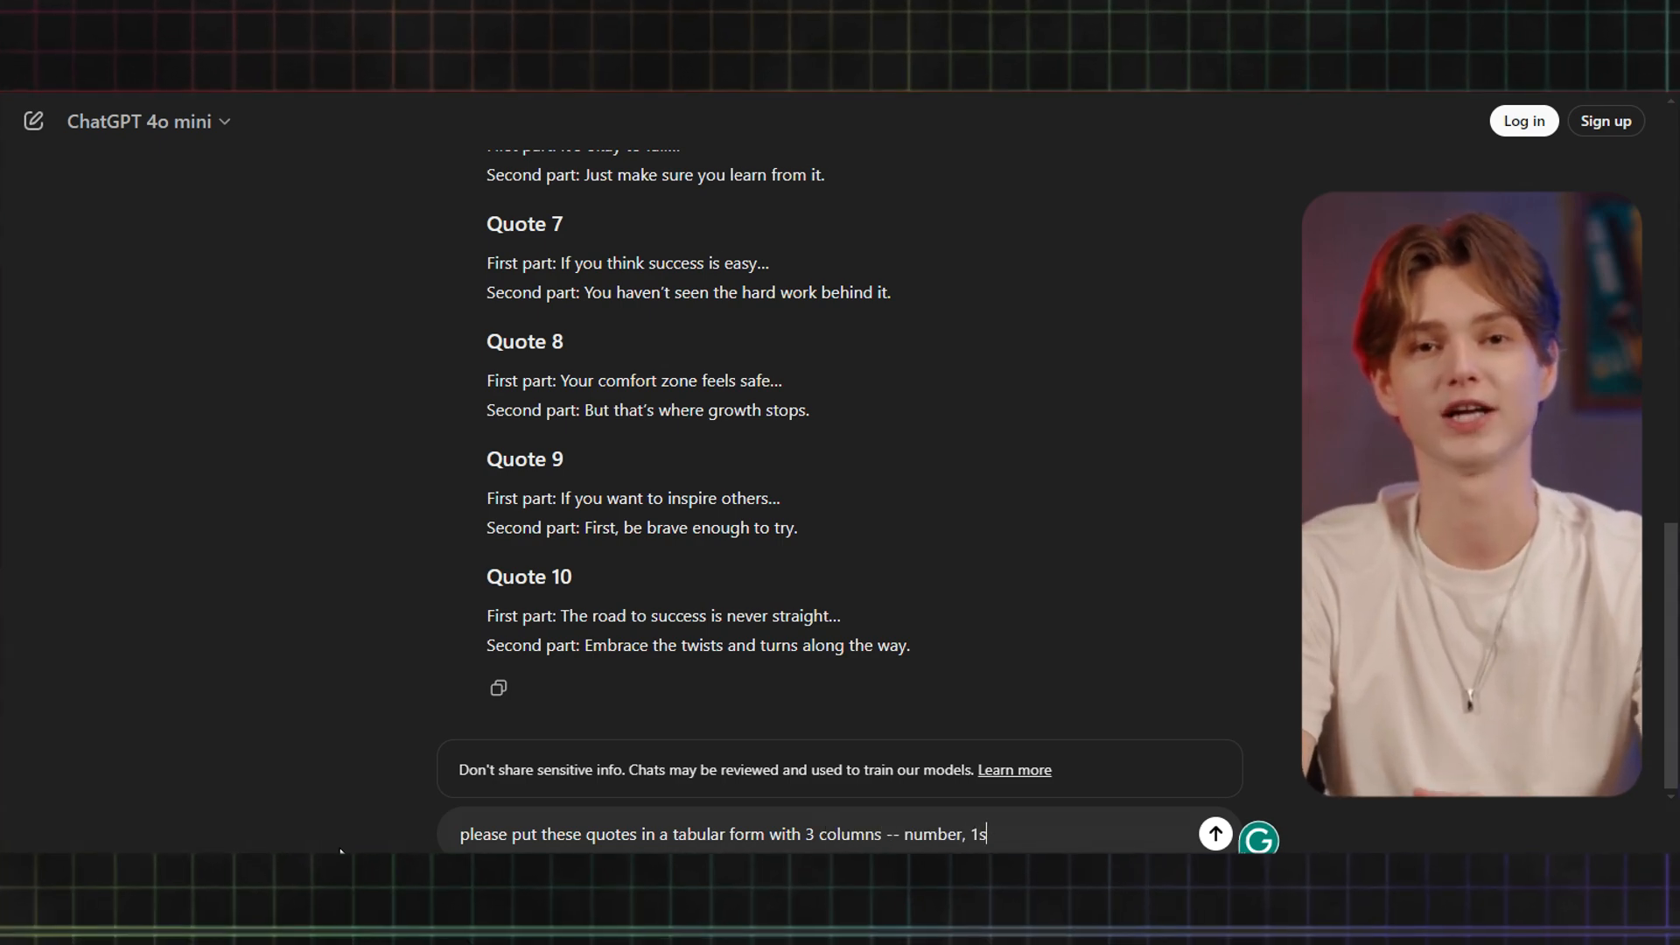
{"action": "type", "text": "t part and second part"}
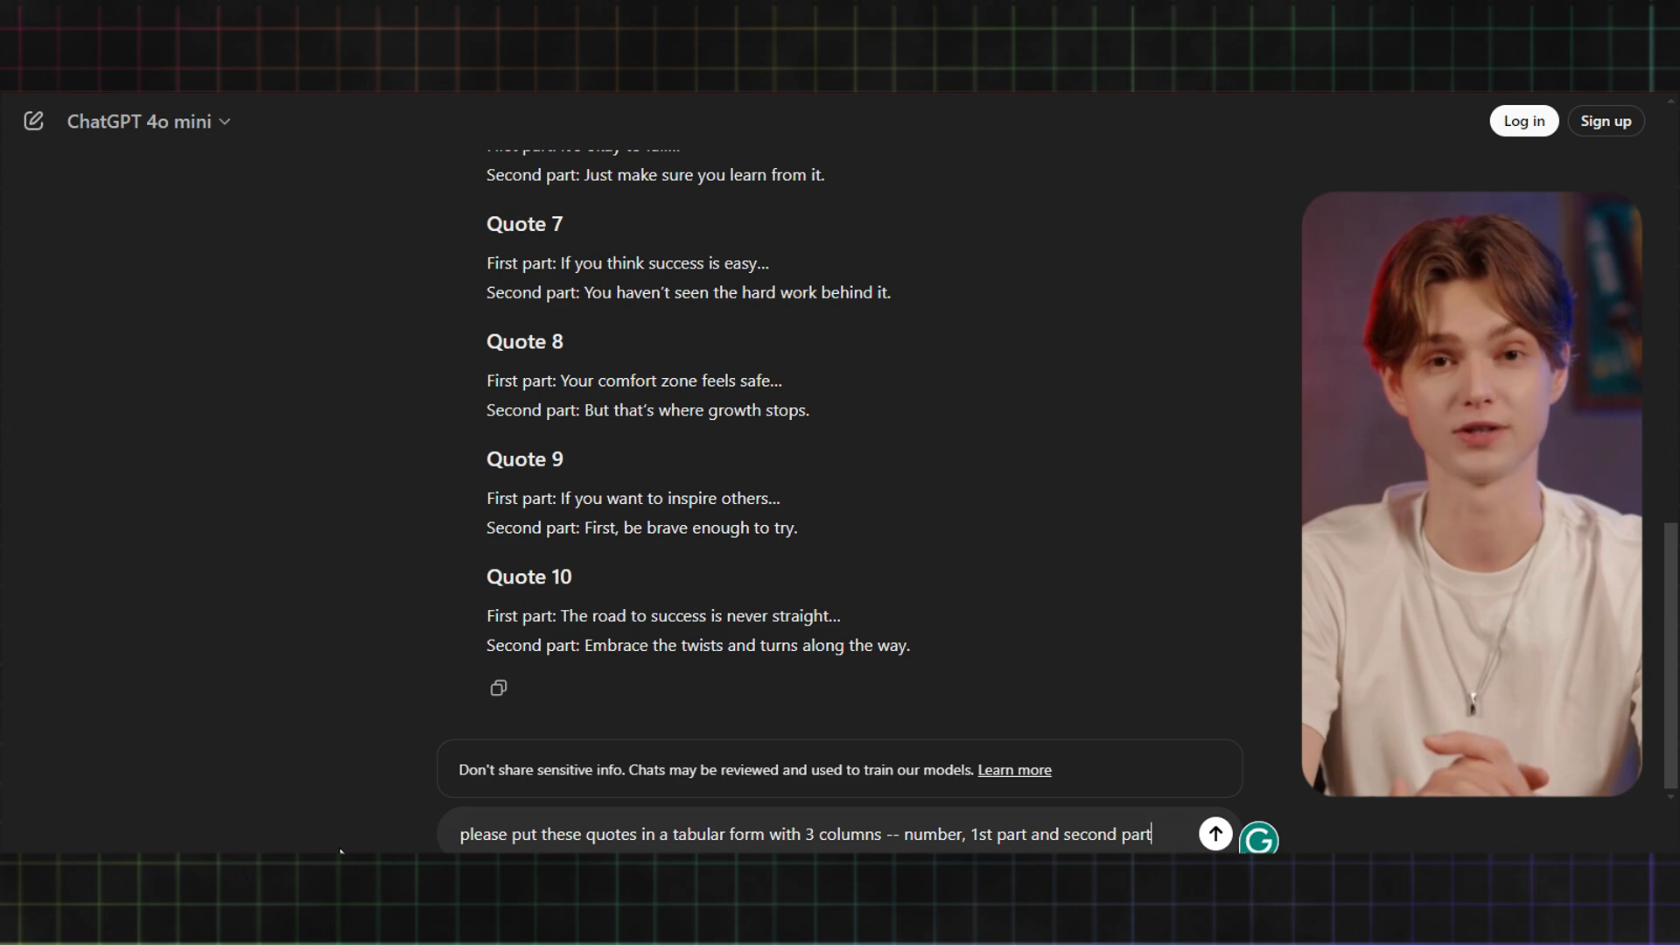
{"action": "left_click", "coordinate": [1215, 833]}
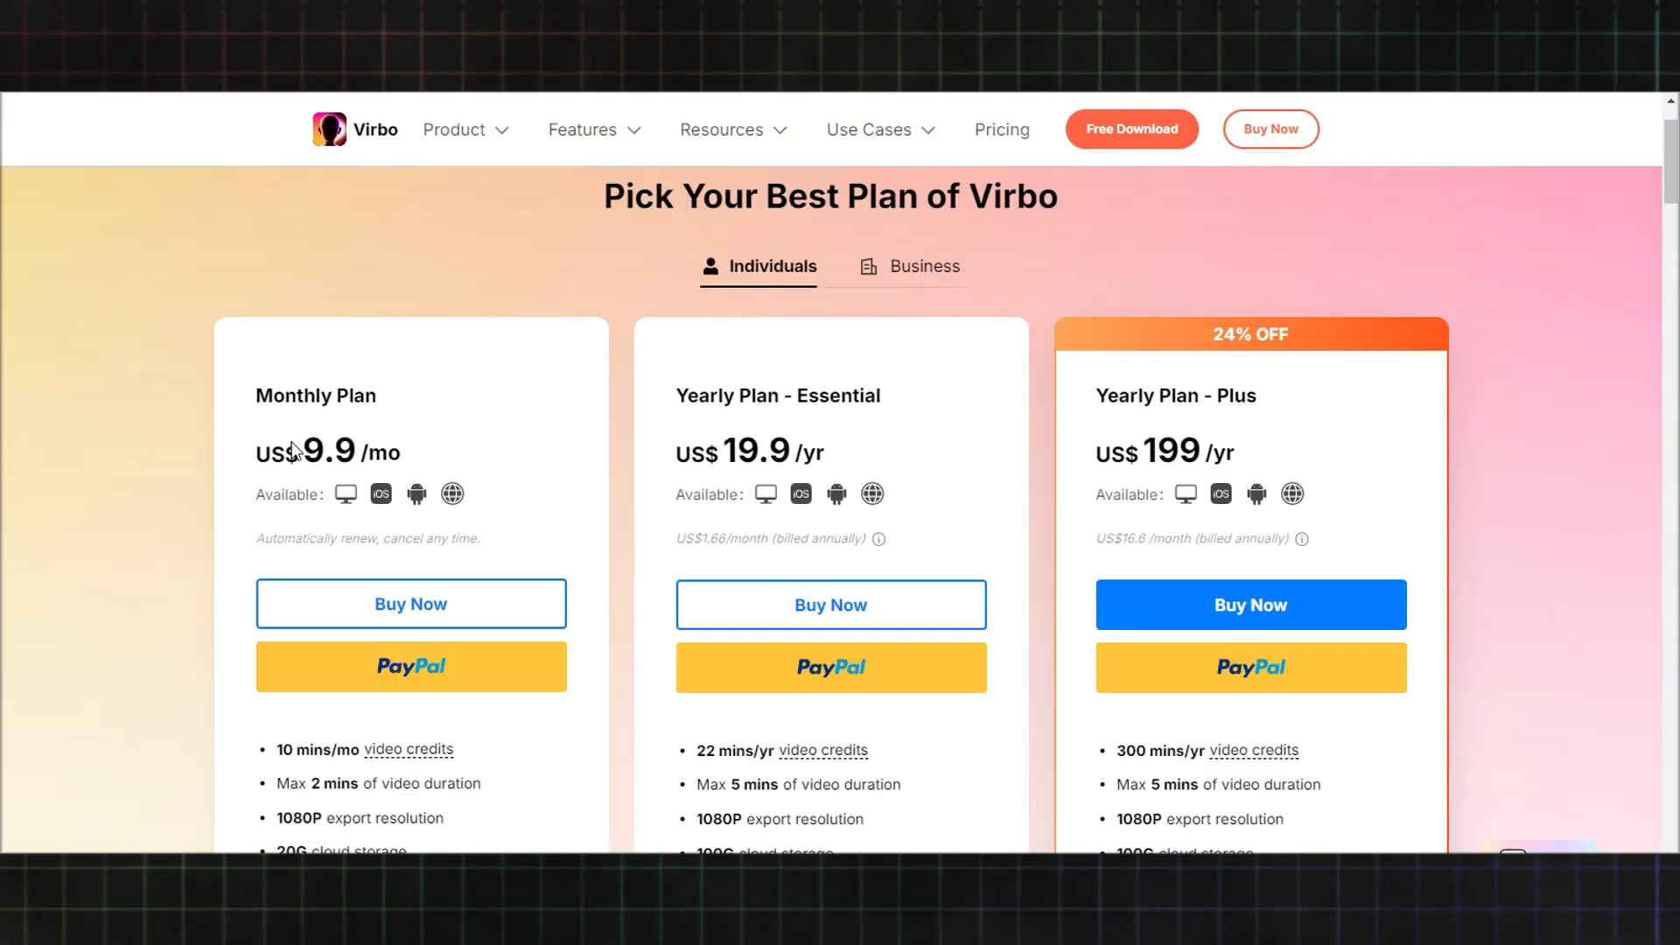
- Scroll through Virbo's Individuals pricing plans
{"action": "scroll", "scroll_direction": "down", "scroll_amount": 3}
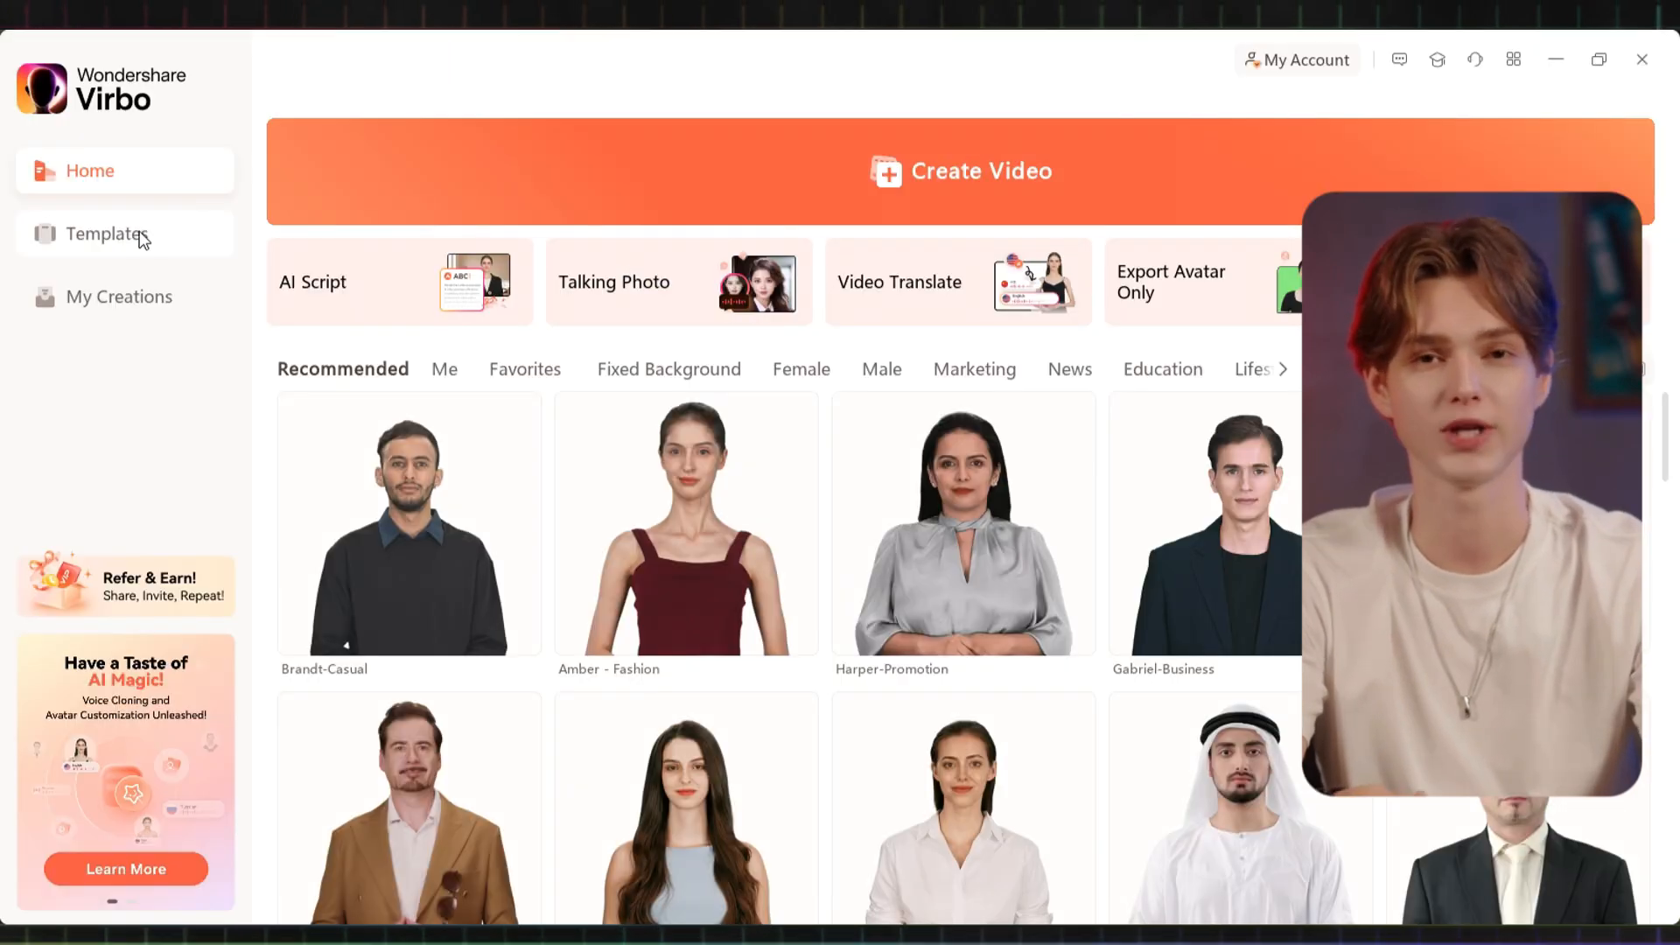
{"action": "mouse_move", "coordinate": [317, 173]}
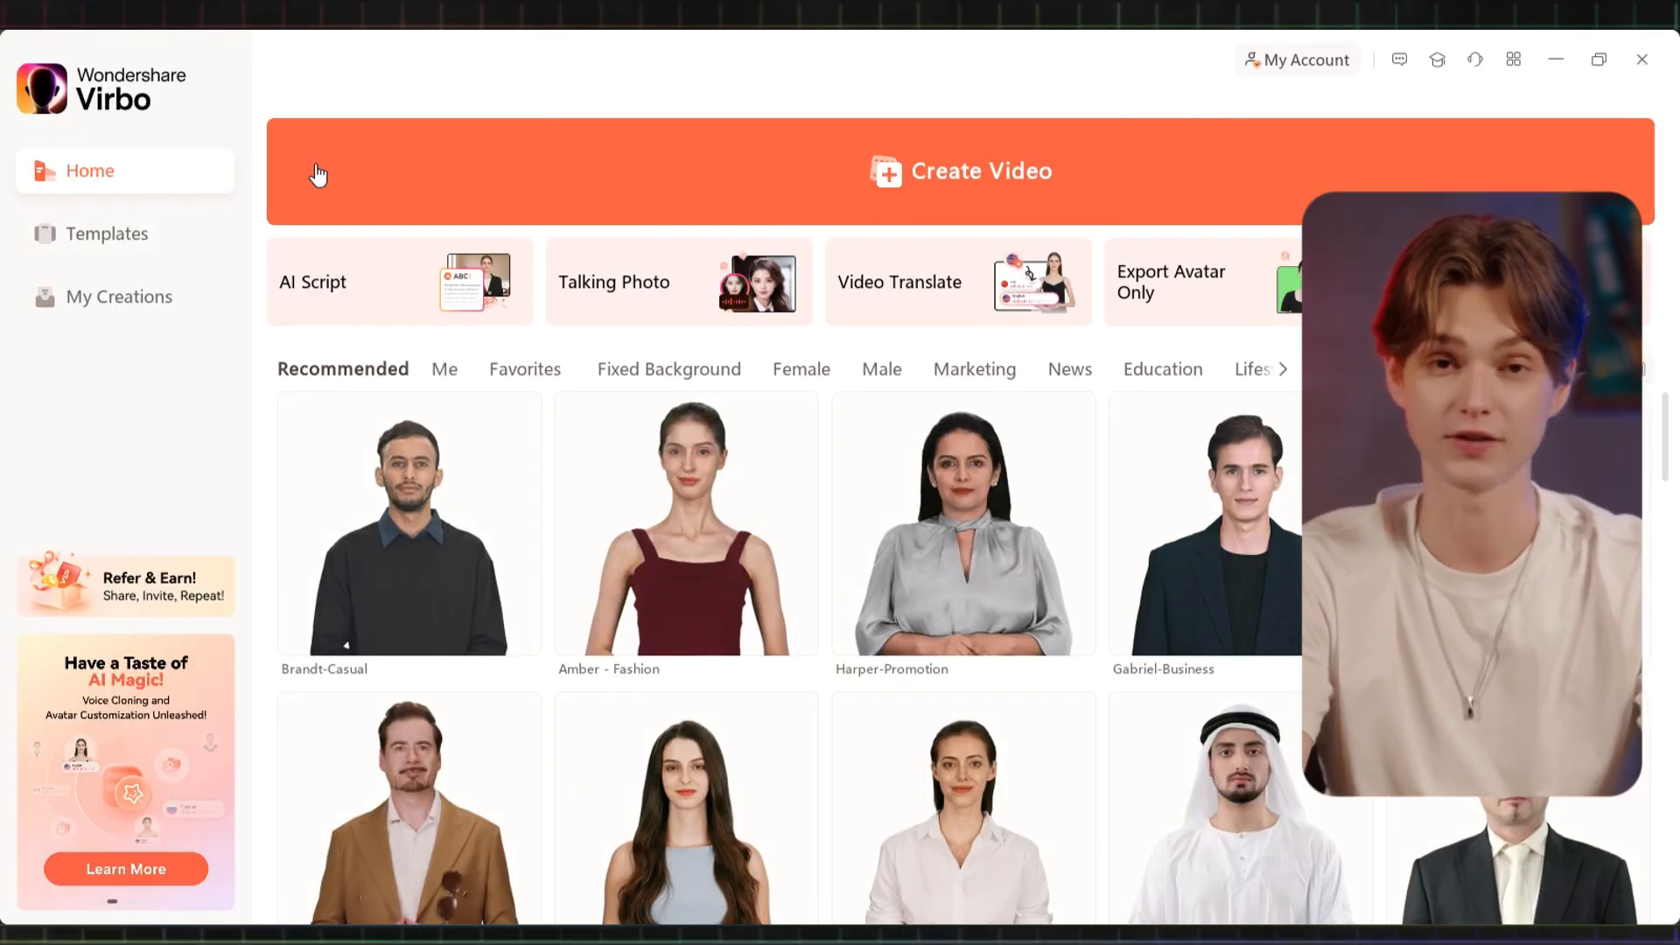
- Start a project from a vertical 9:16 preset in the Templates gallery
{"action": "left_click", "coordinate": [107, 233]}
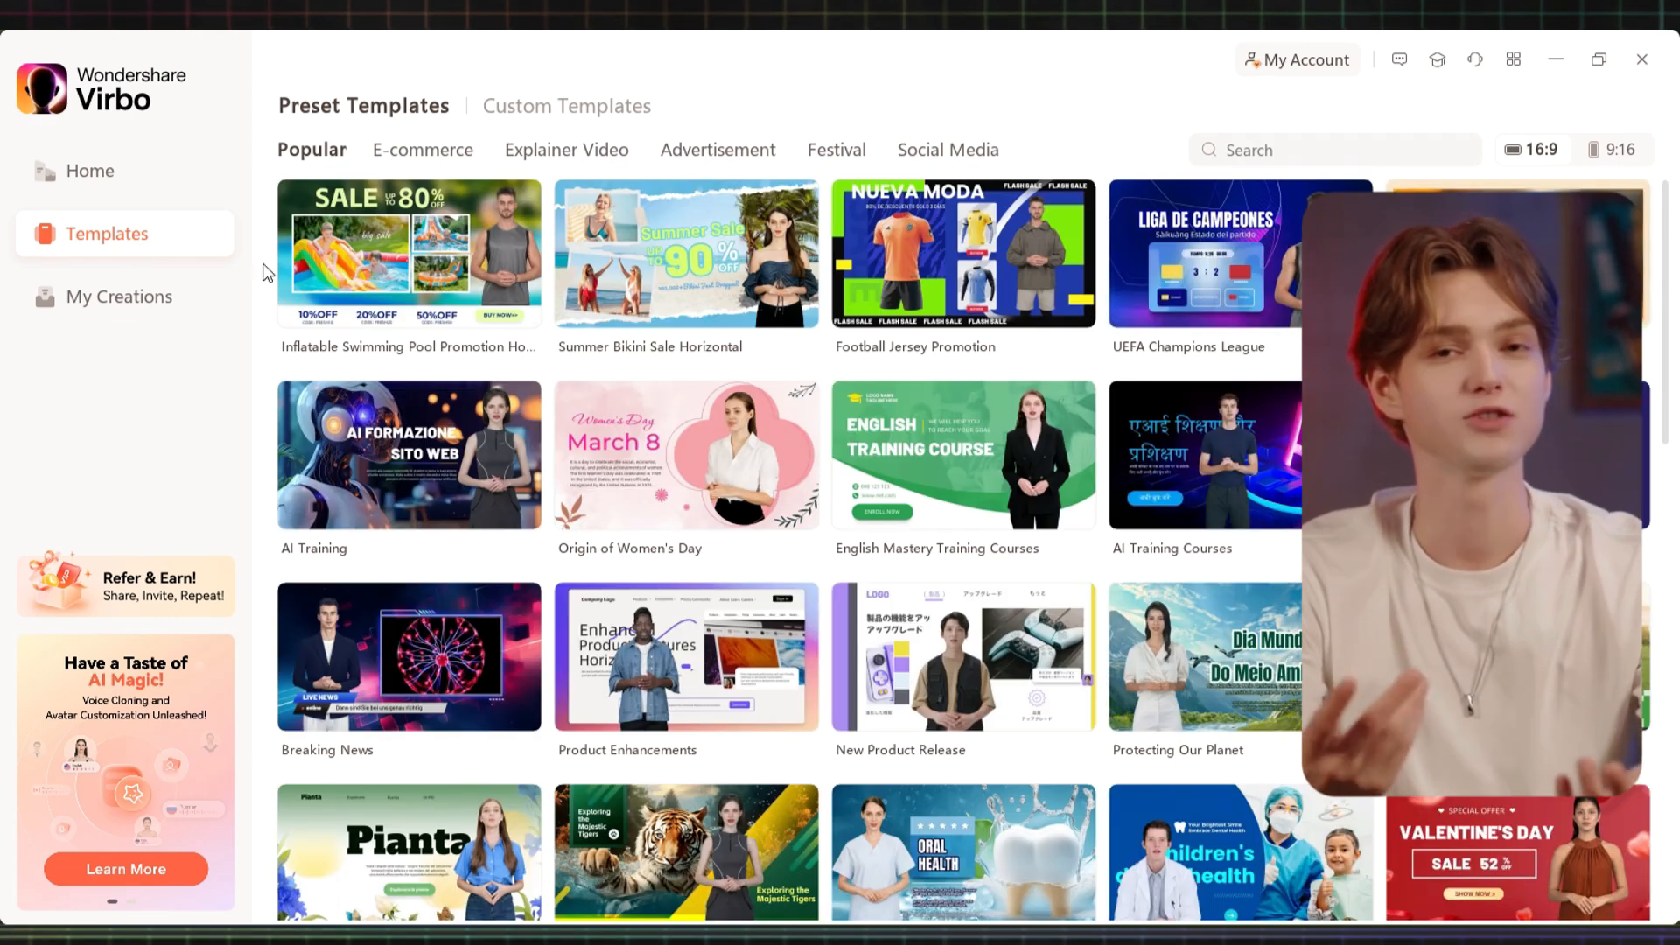
{"action": "left_click", "coordinate": [1617, 149]}
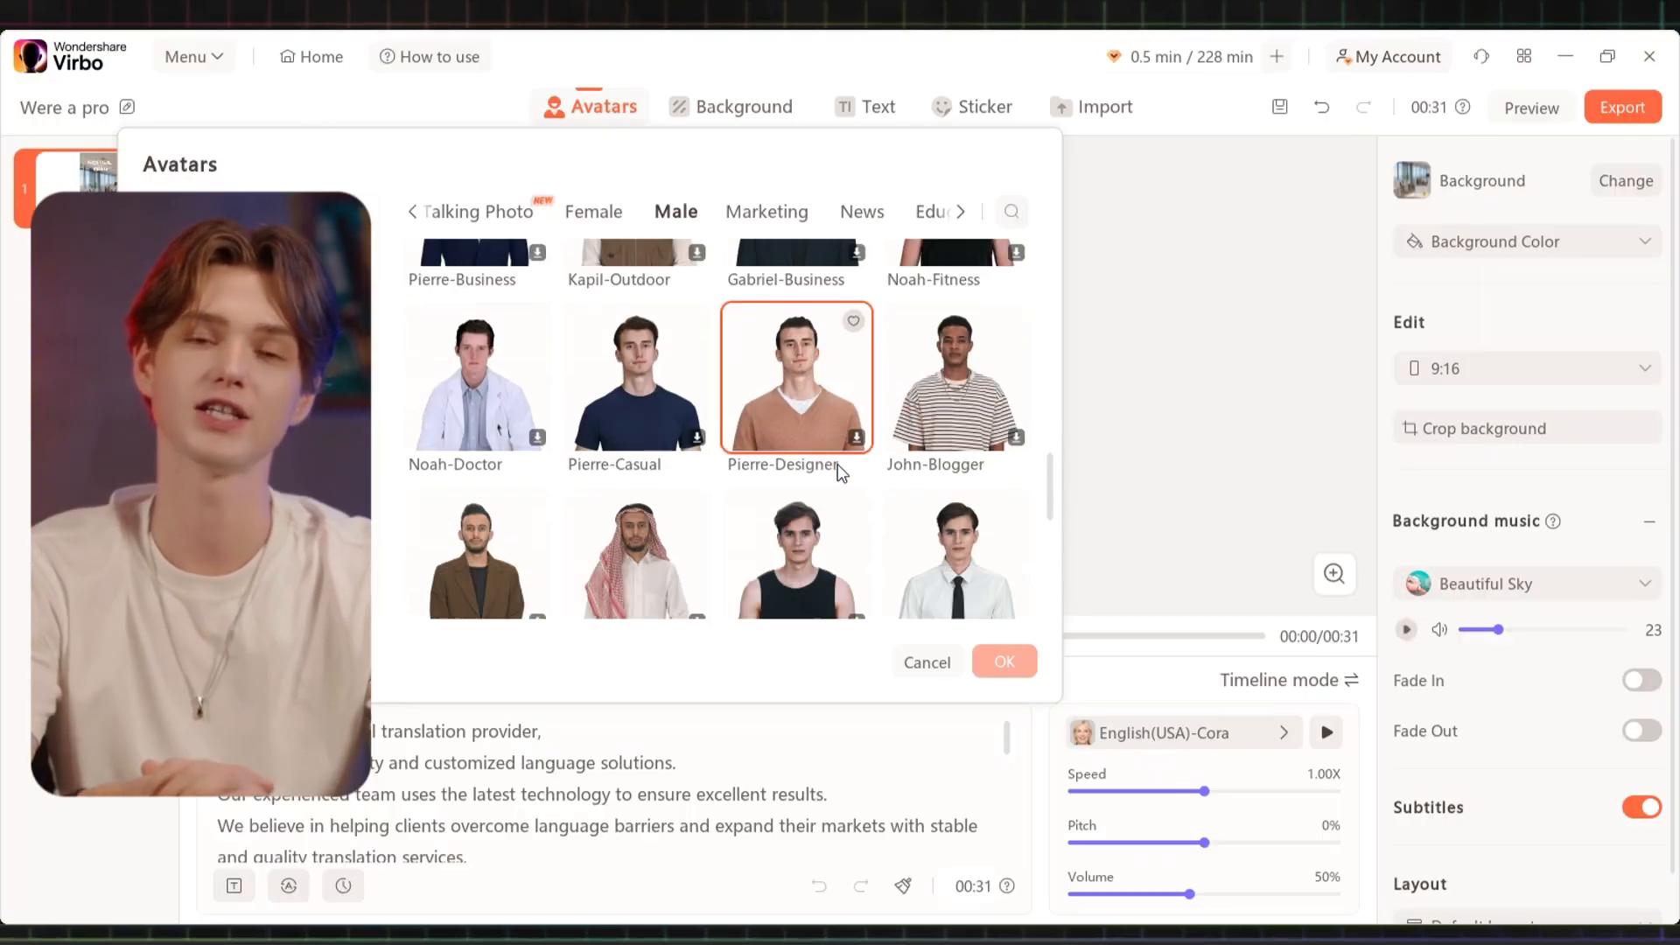
- Confirm the male avatar, select the subtitles and assign the male voice Bill
{"action": "left_click", "coordinate": [1001, 662]}
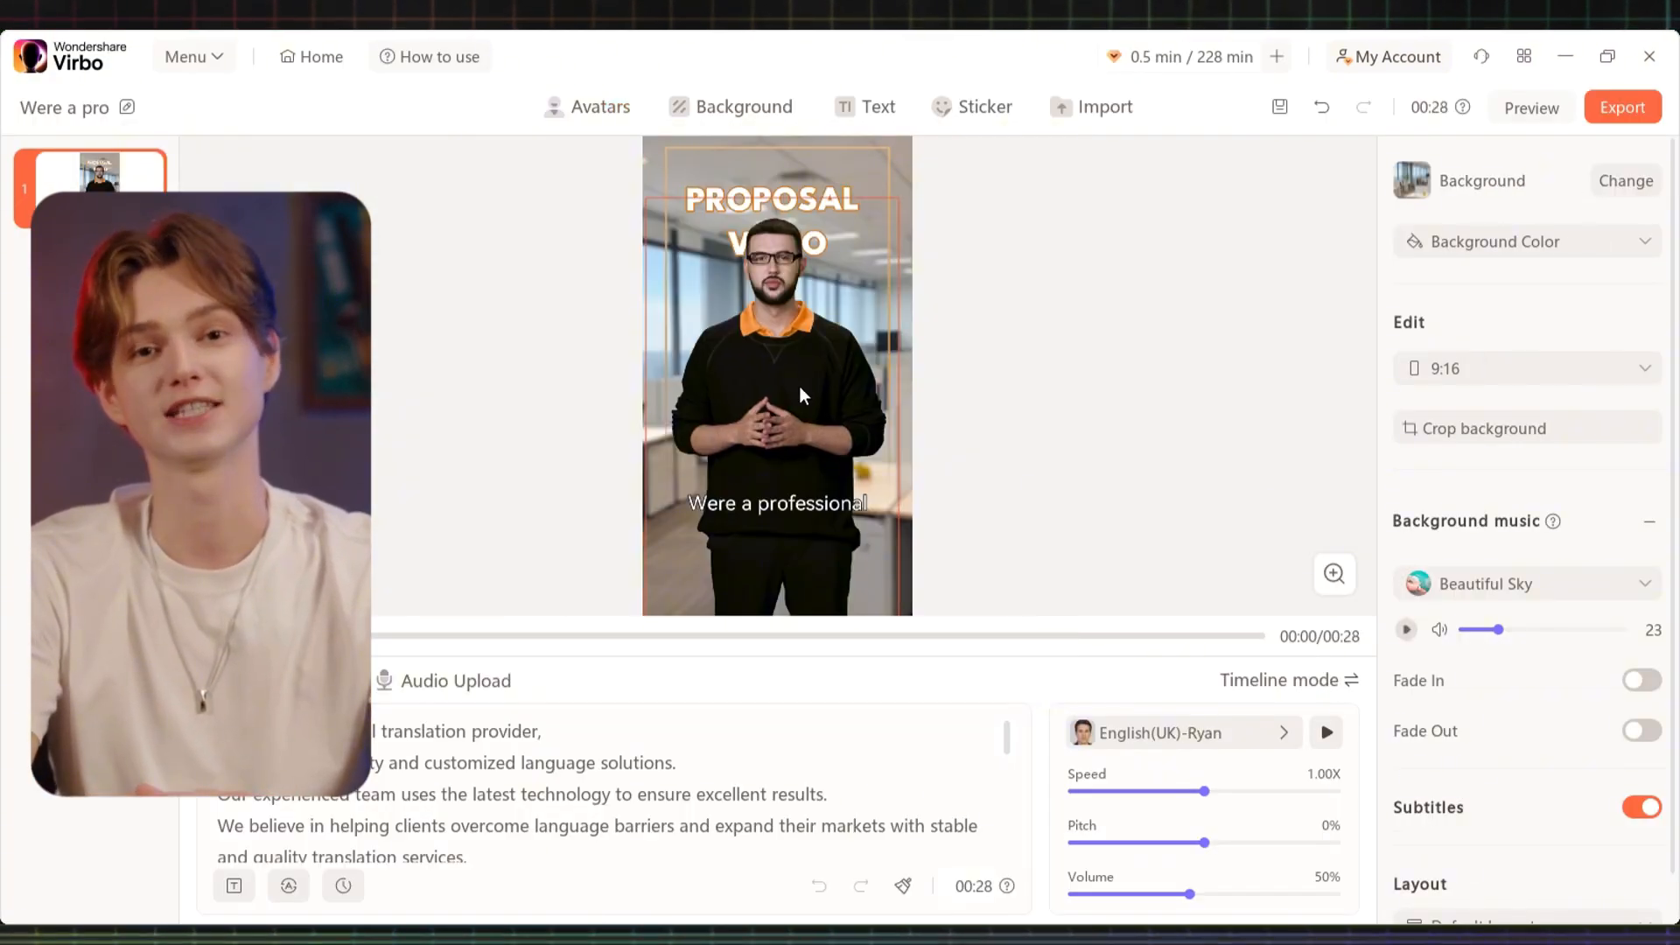
{"action": "left_click", "coordinate": [775, 502]}
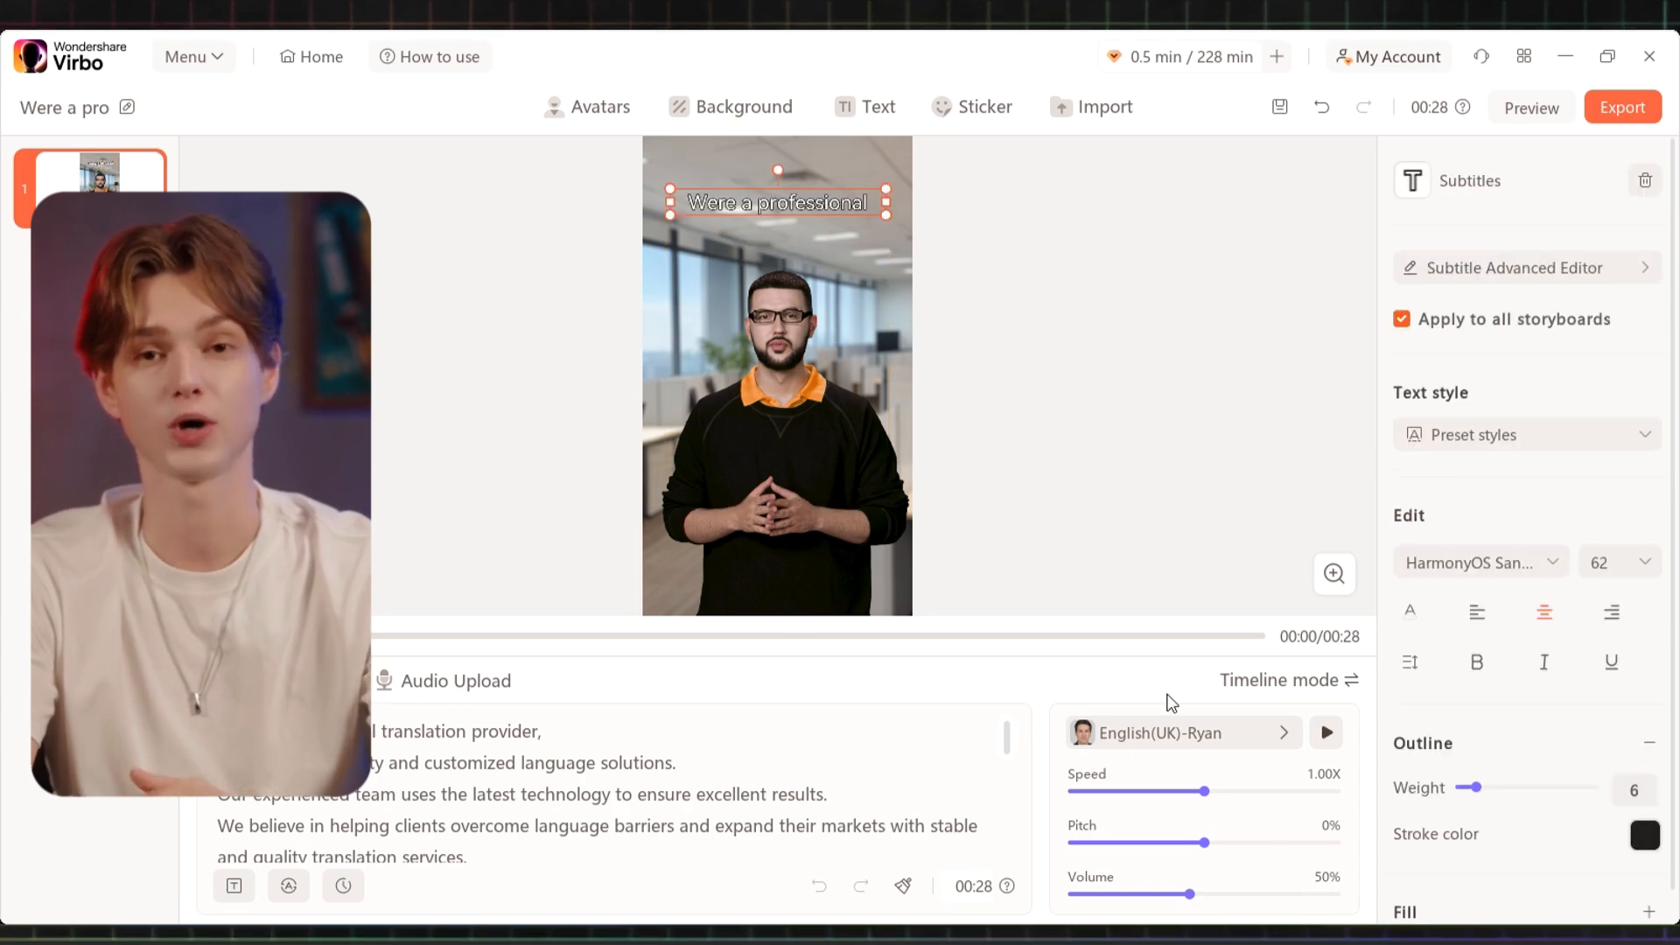
{"action": "left_click", "coordinate": [1281, 733]}
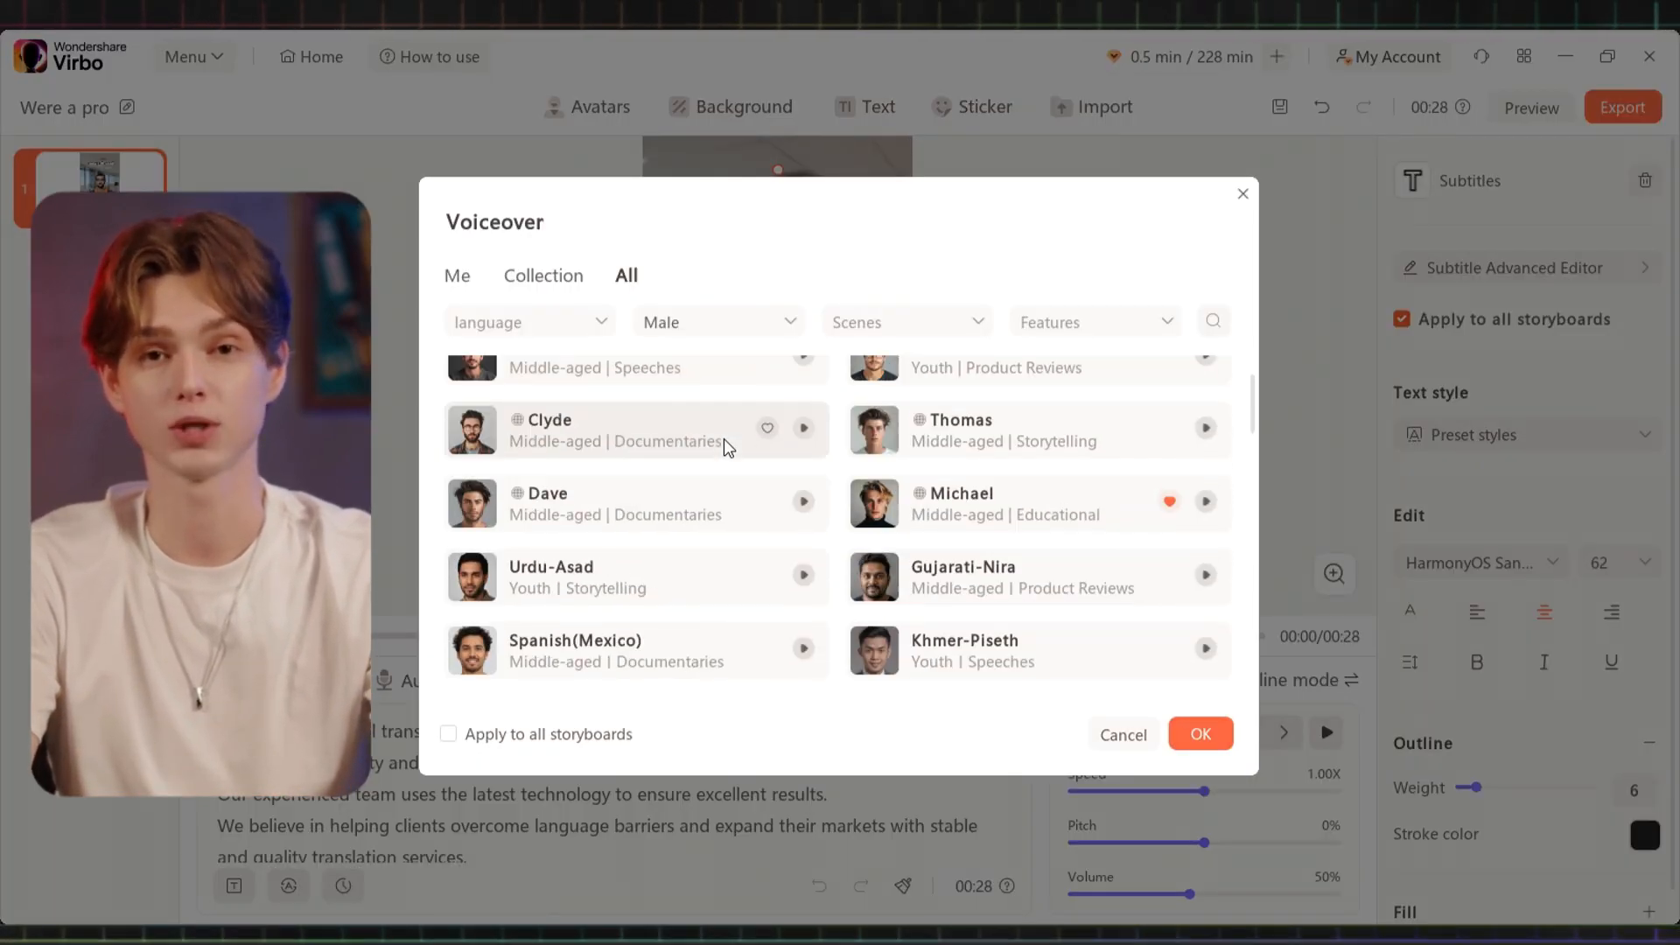
{"action": "scroll", "scroll_direction": "up", "scroll_amount": 3}
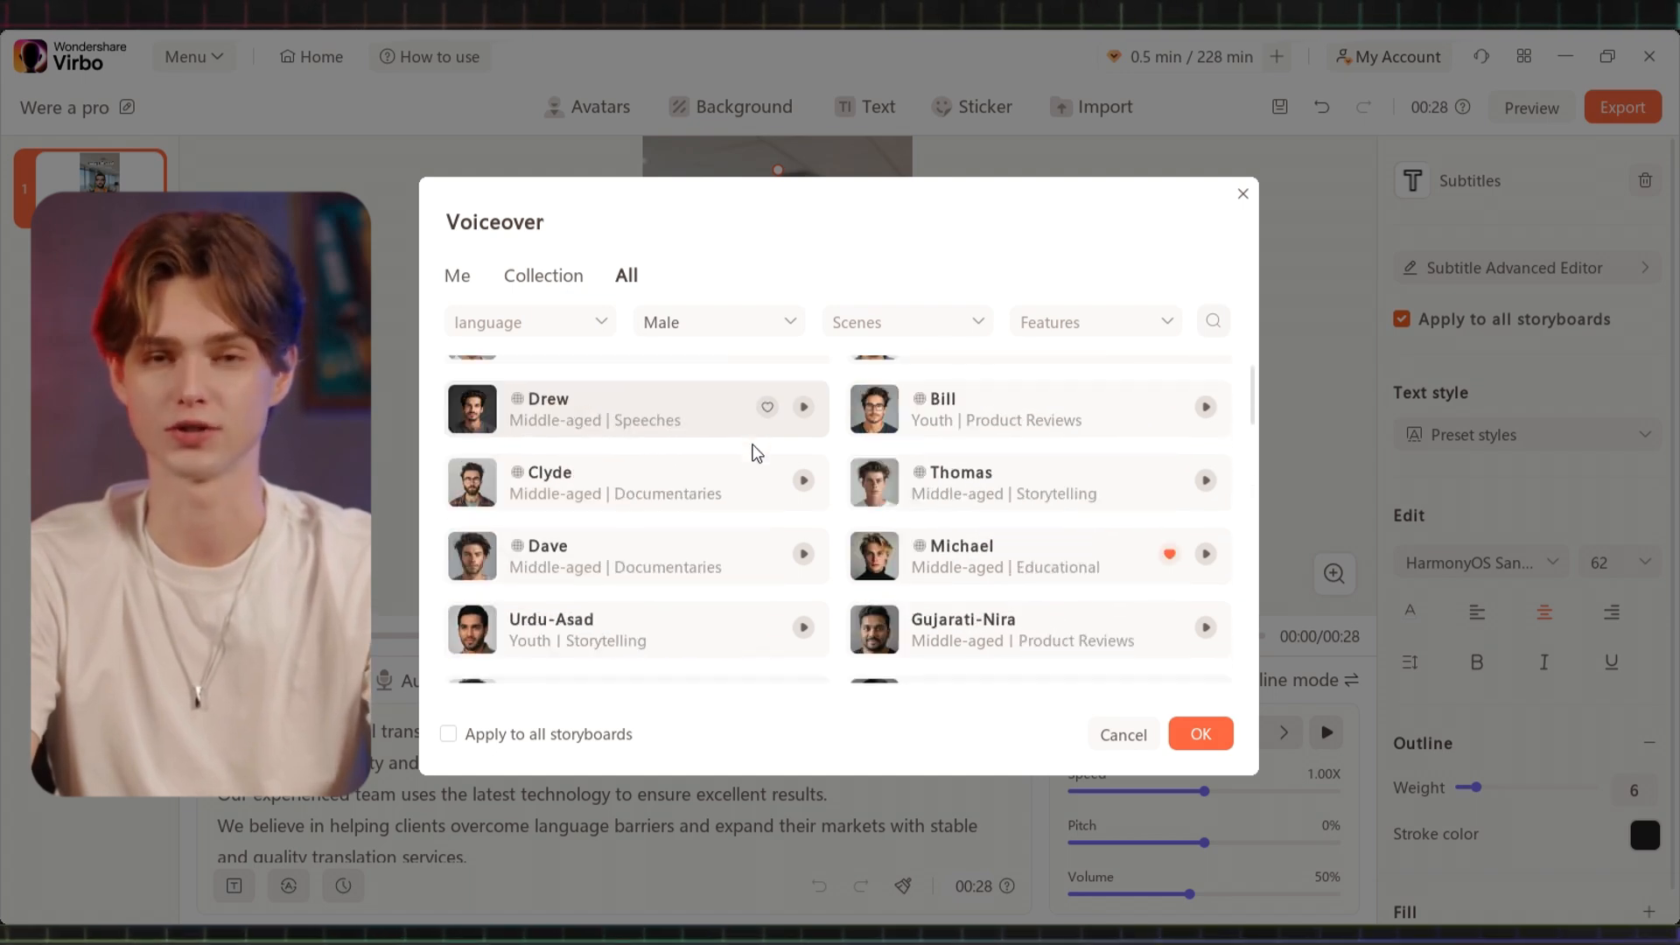
{"action": "left_click", "coordinate": [1199, 734]}
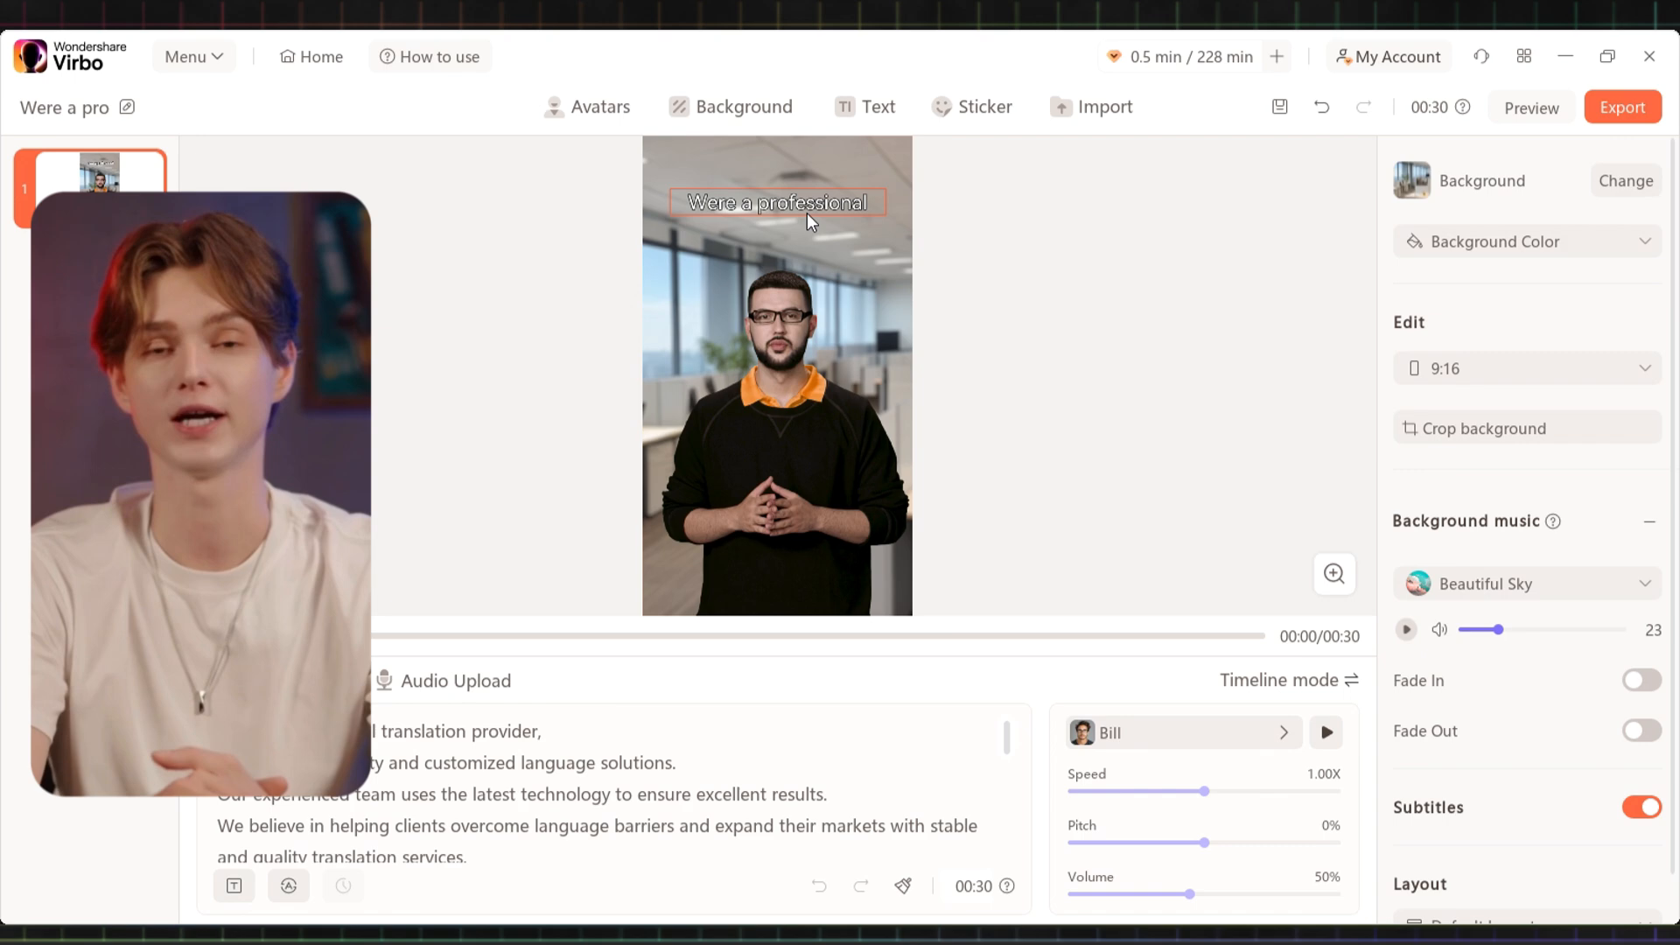
- Rewrite the yellow title and its script to read SUCCESS FACT
{"action": "left_click", "coordinate": [776, 203]}
{"action": "type", "text": "Success"}
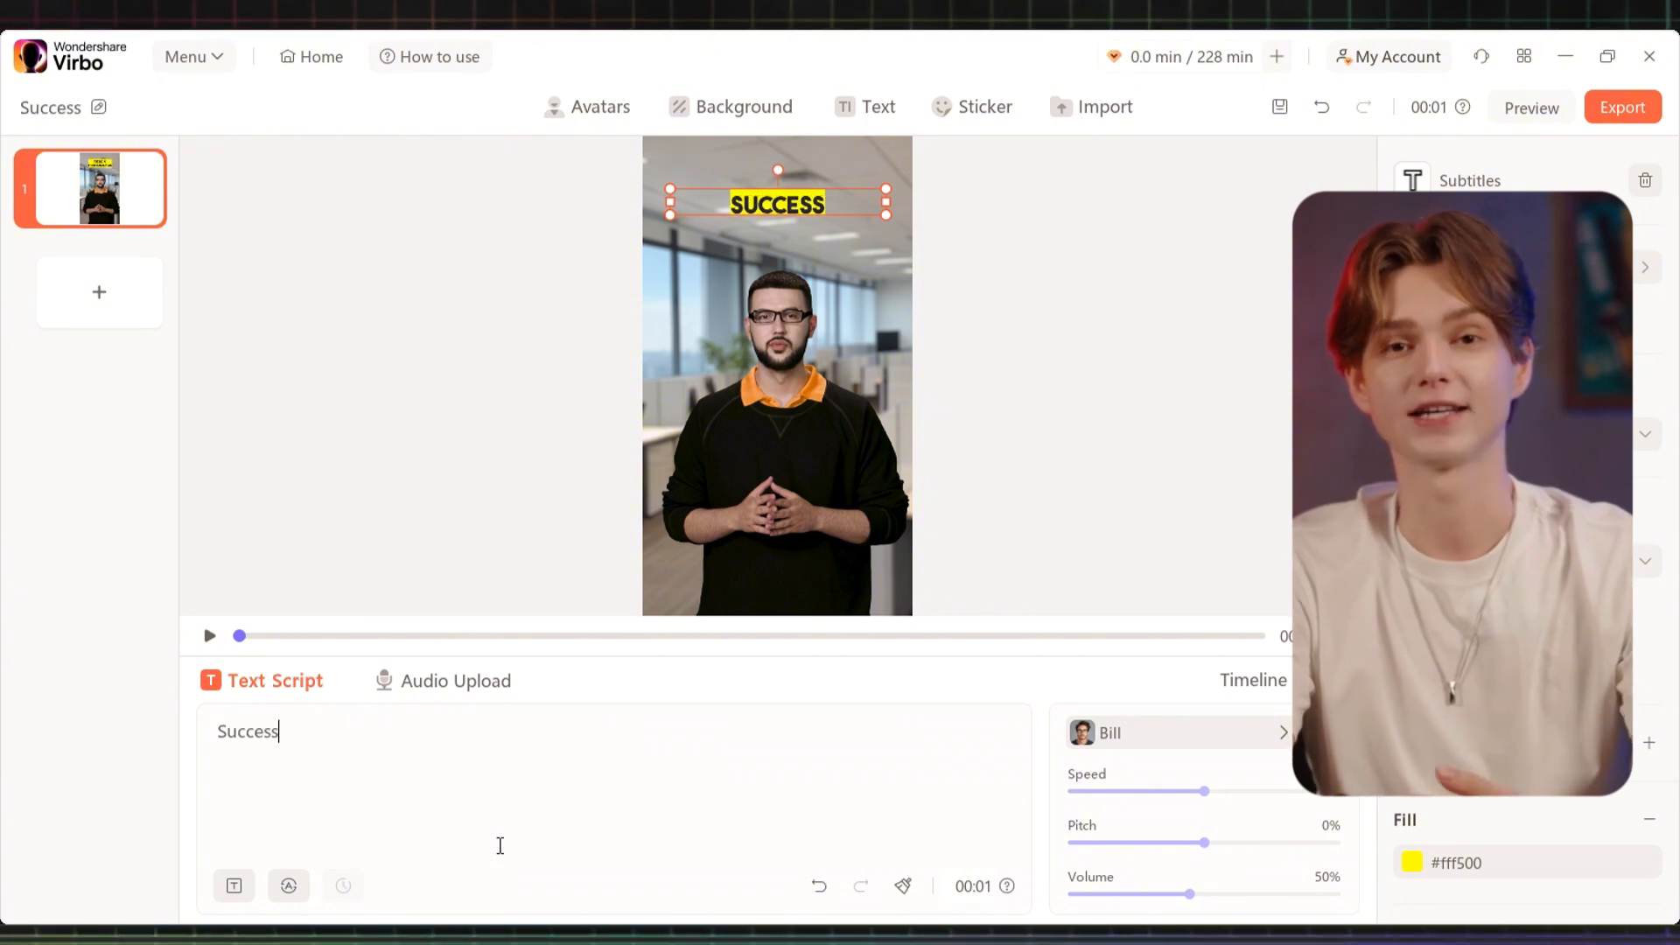
{"action": "type", "text": "Fact"}
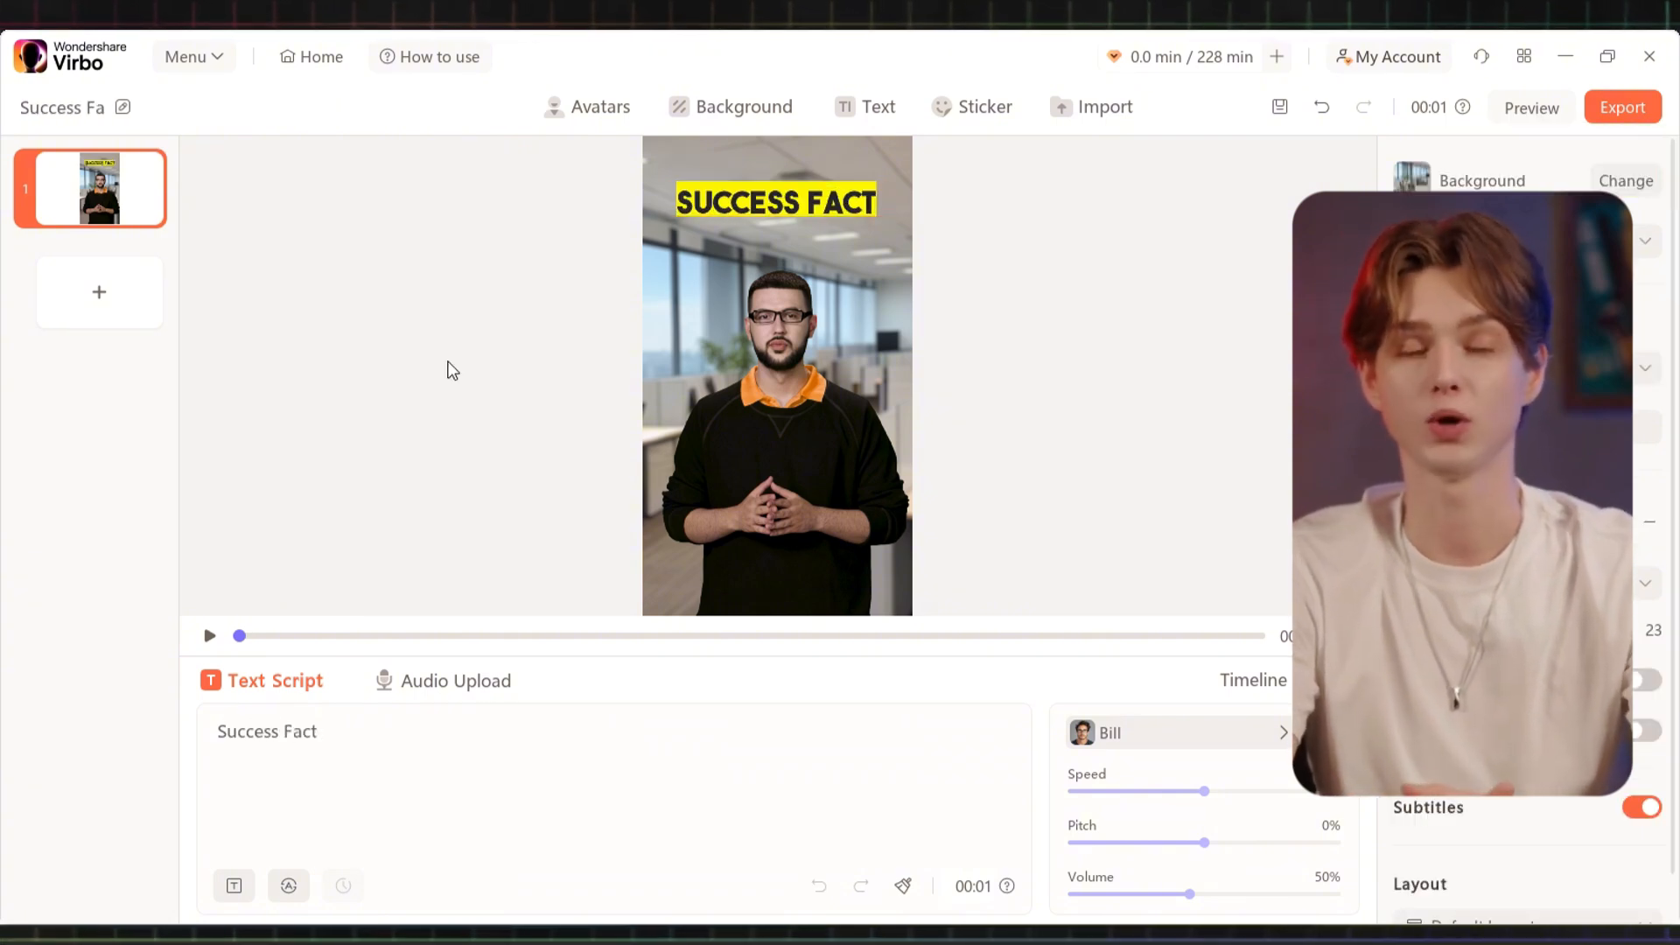
{"action": "left_click", "coordinate": [98, 292]}
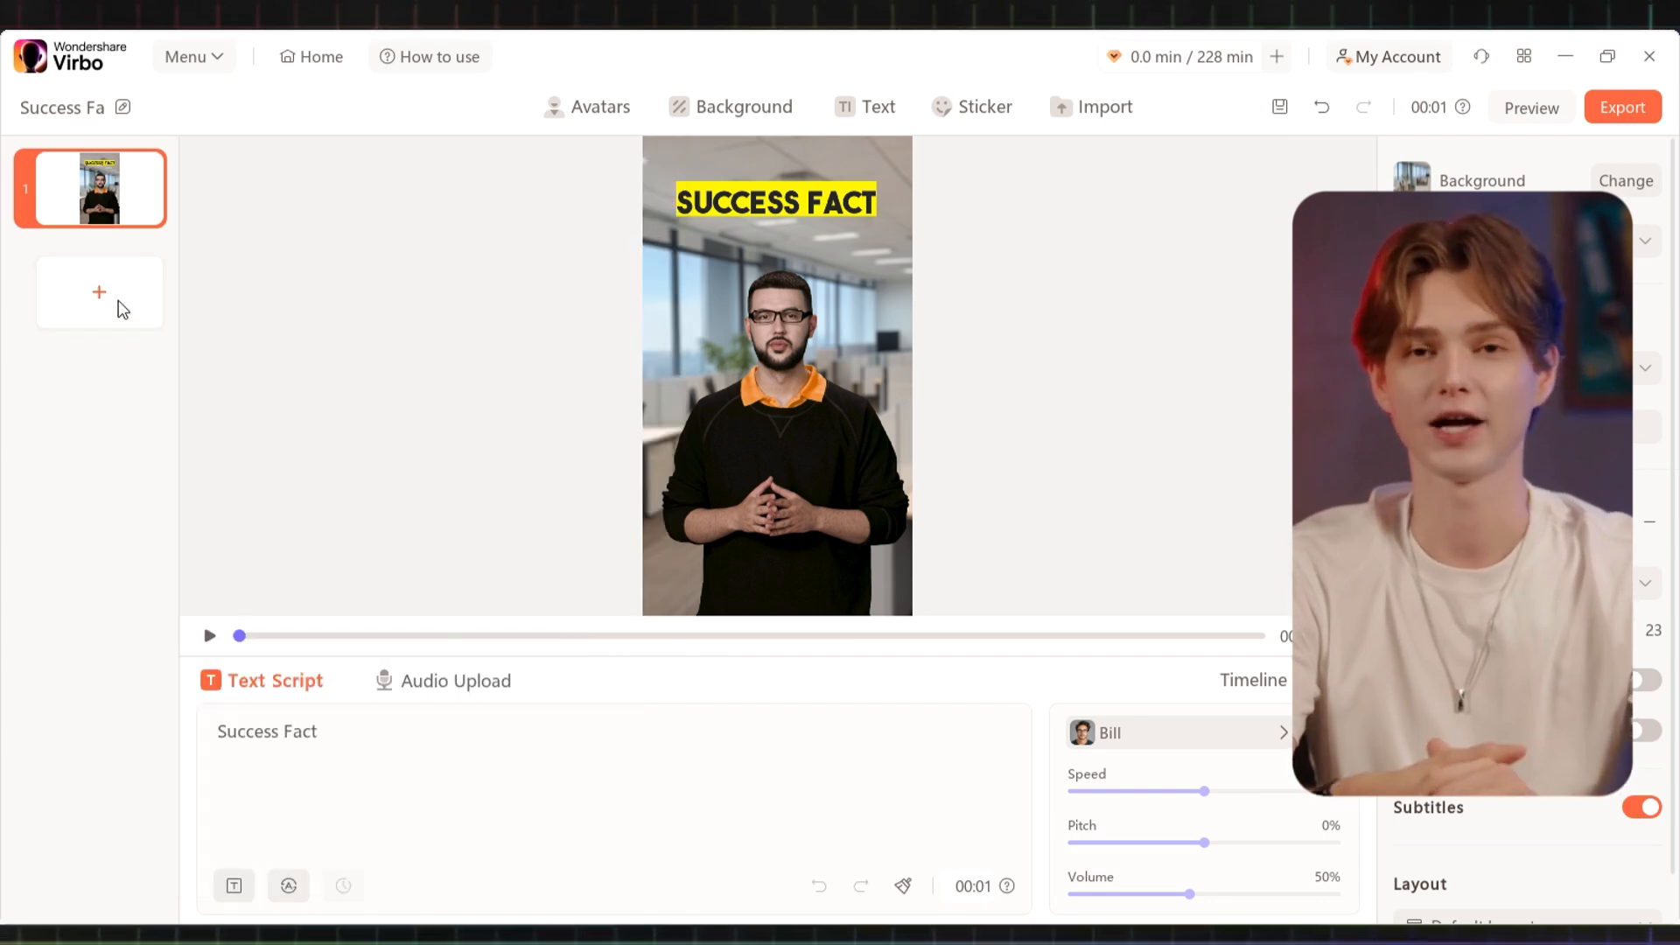
- Add an IF YOU DREAM quote scene with the styled title over a starry sky video
{"action": "left_click", "coordinate": [98, 292]}
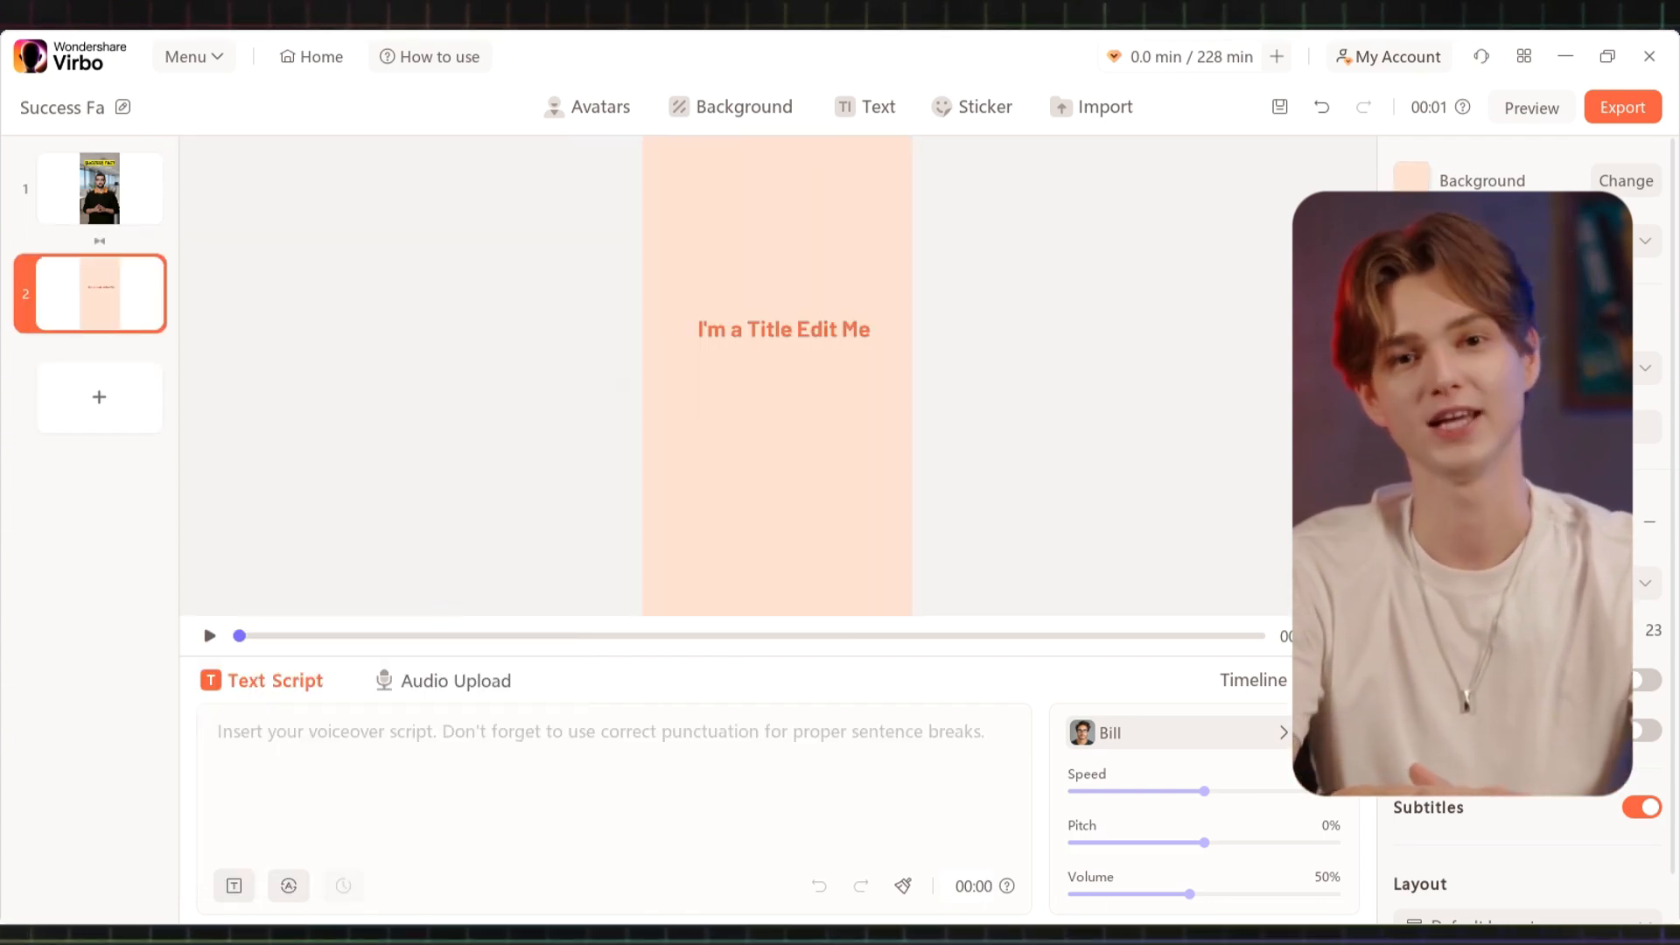
{"action": "left_click", "coordinate": [784, 329]}
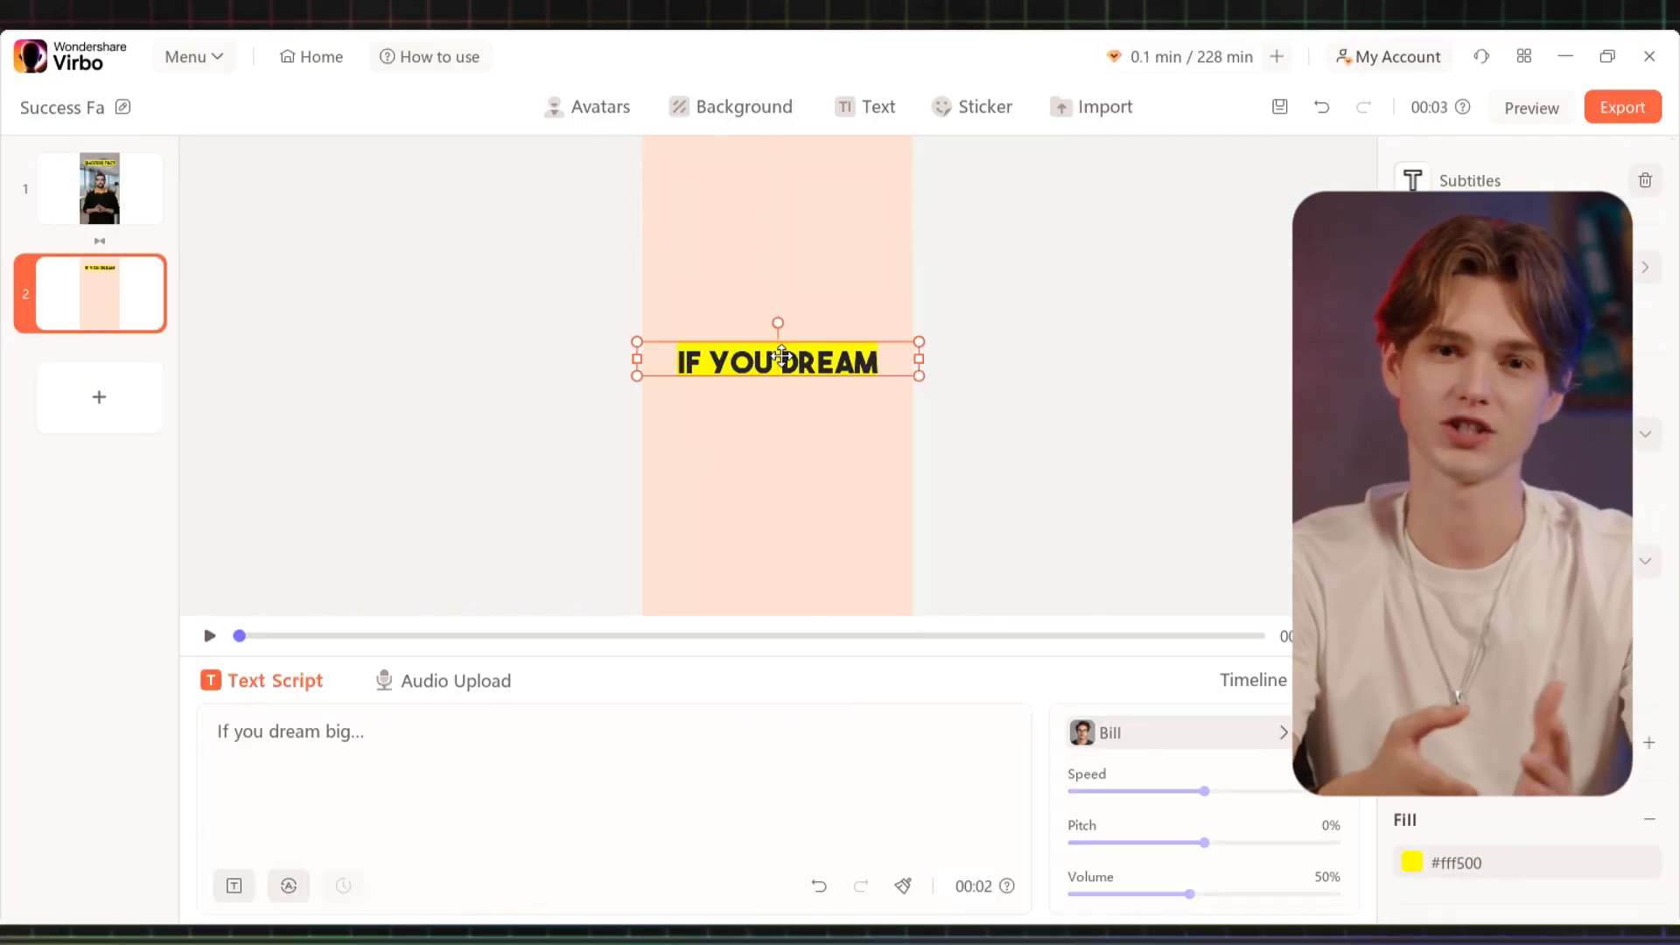
{"action": "left_click", "coordinate": [1093, 107]}
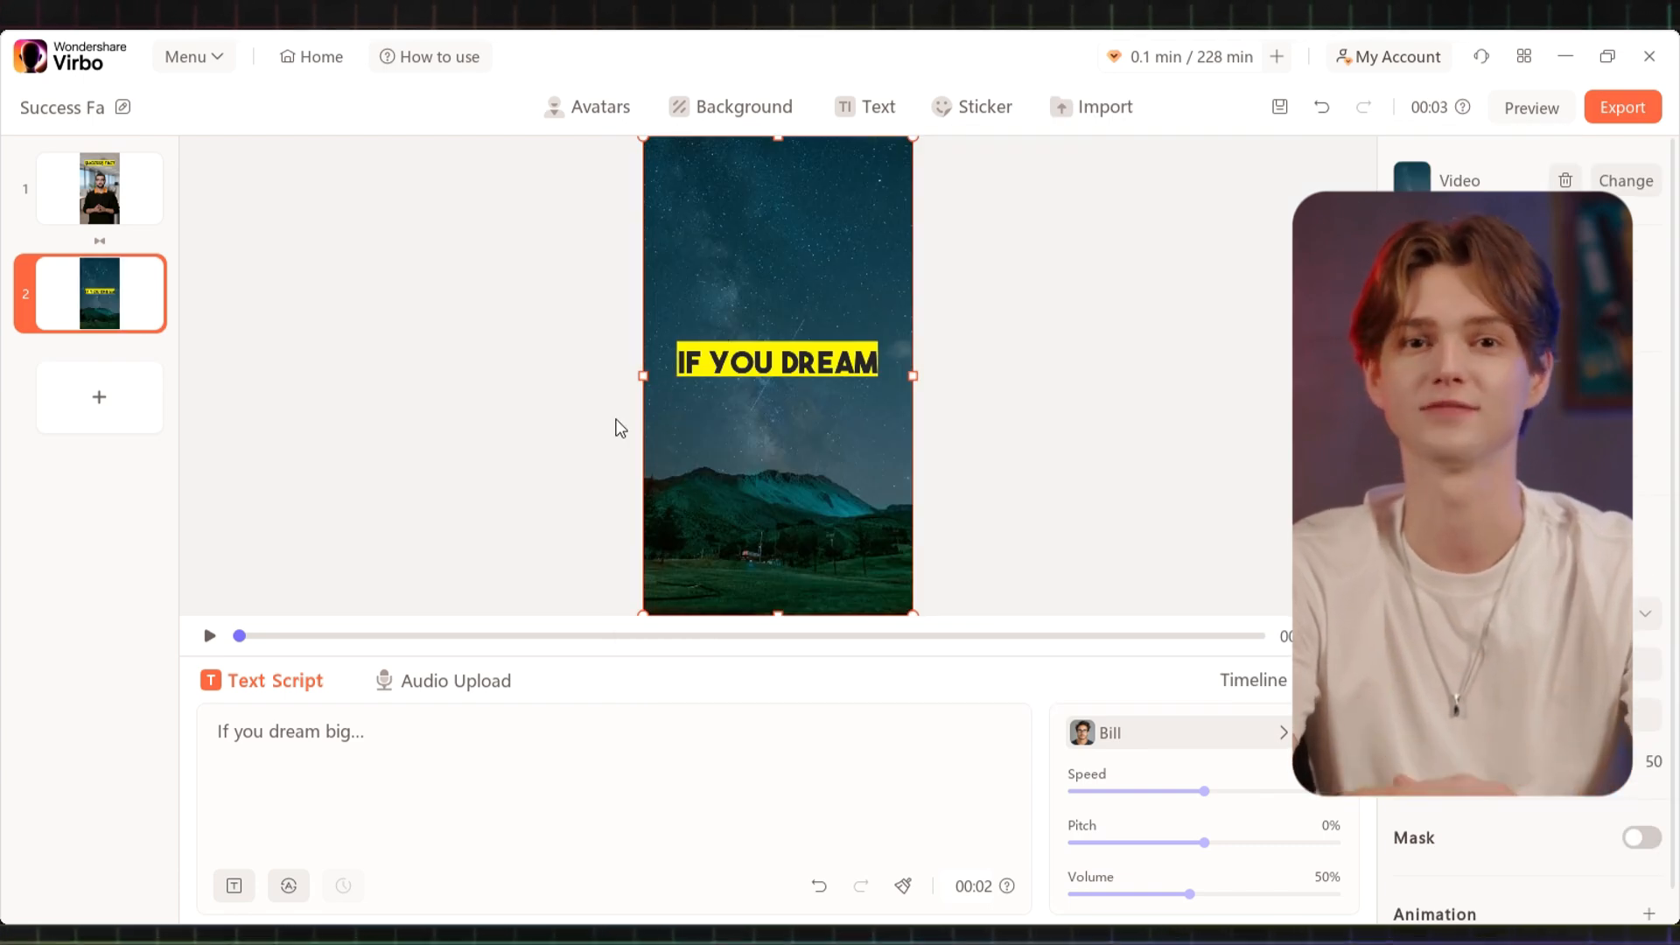
{"action": "mouse_move", "coordinate": [450, 478]}
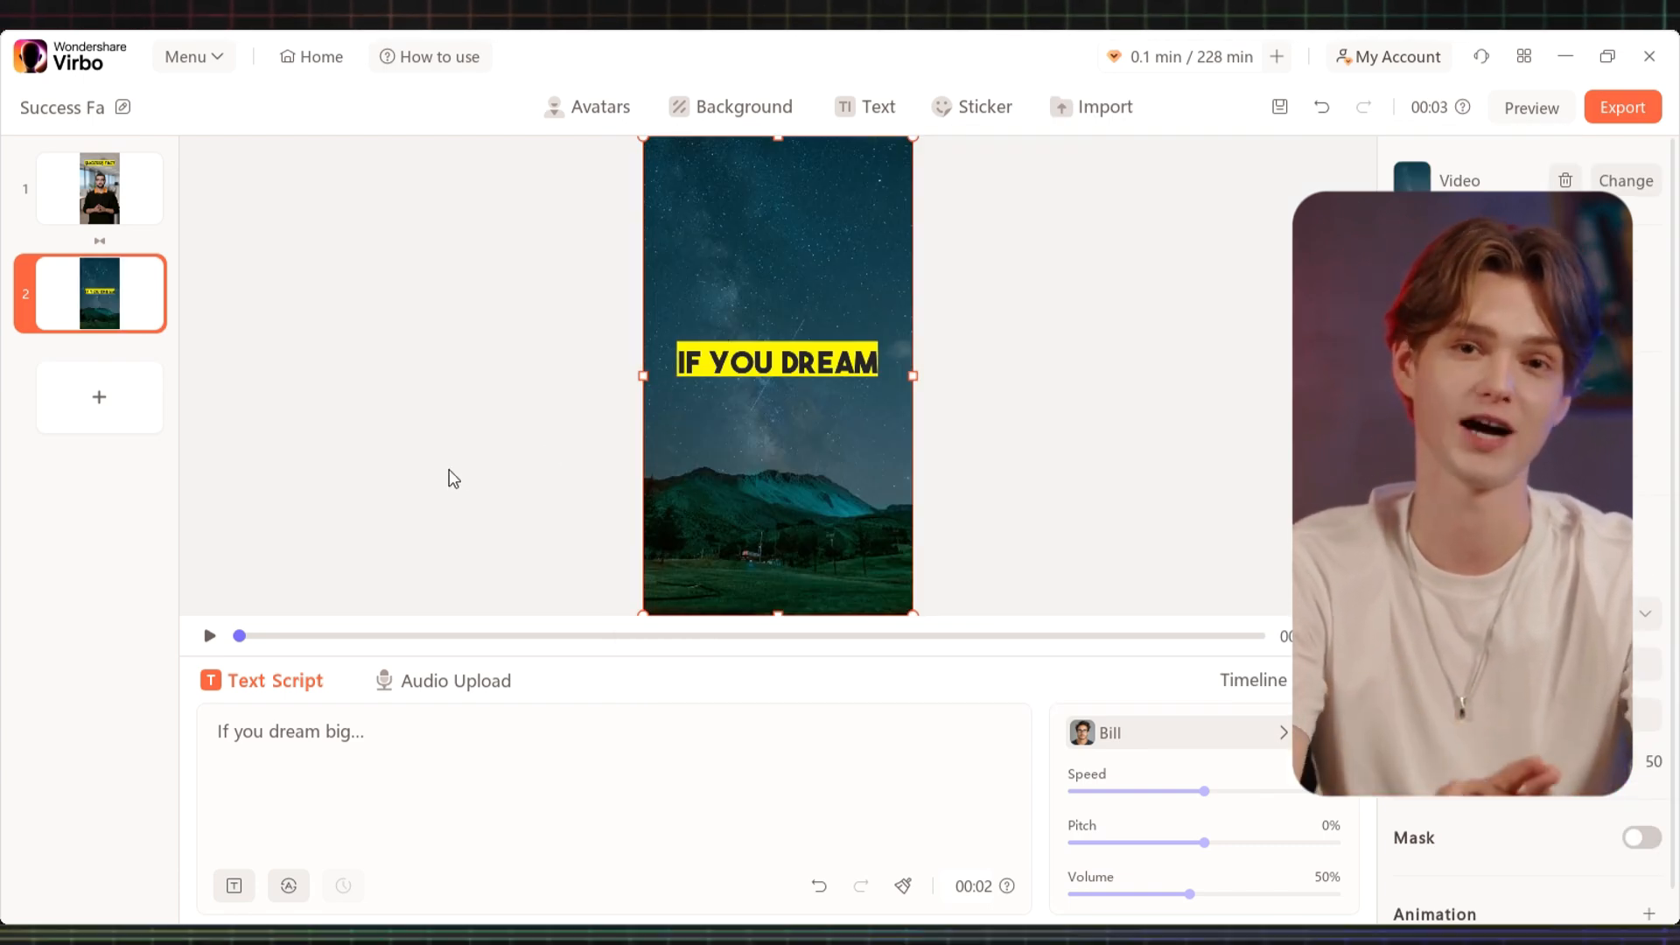
- Duplicate it as YOU HAVE TO WORK, then copy the opening avatar scene to the end
{"action": "left_click", "coordinate": [98, 396]}
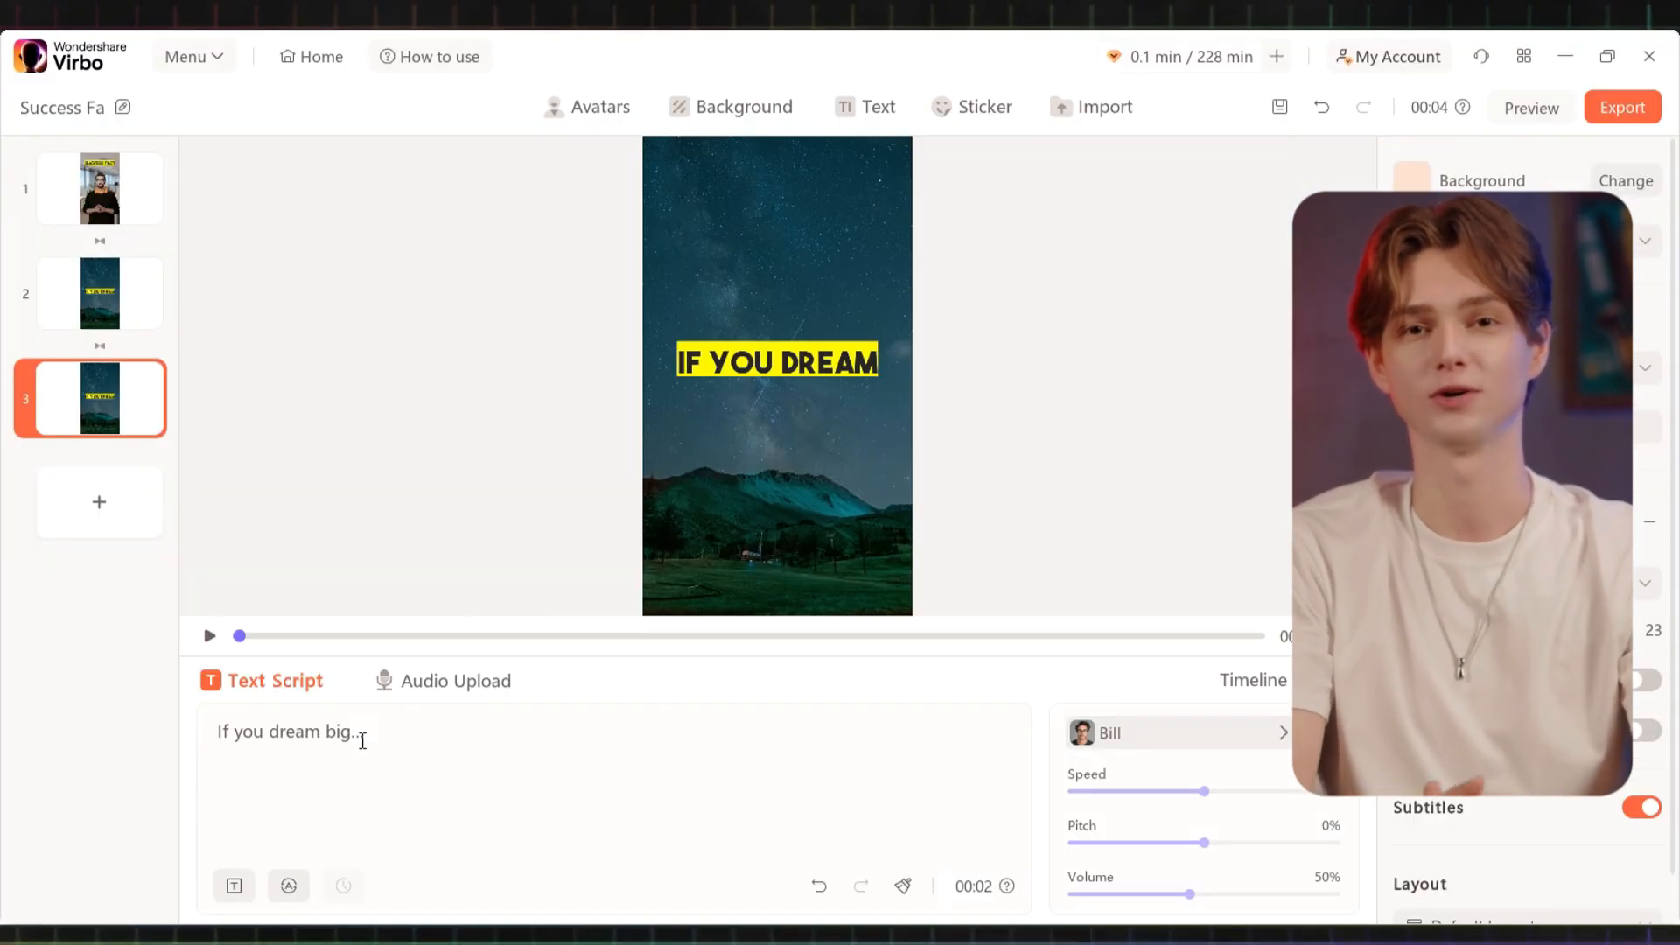
{"action": "left_click", "coordinate": [99, 189]}
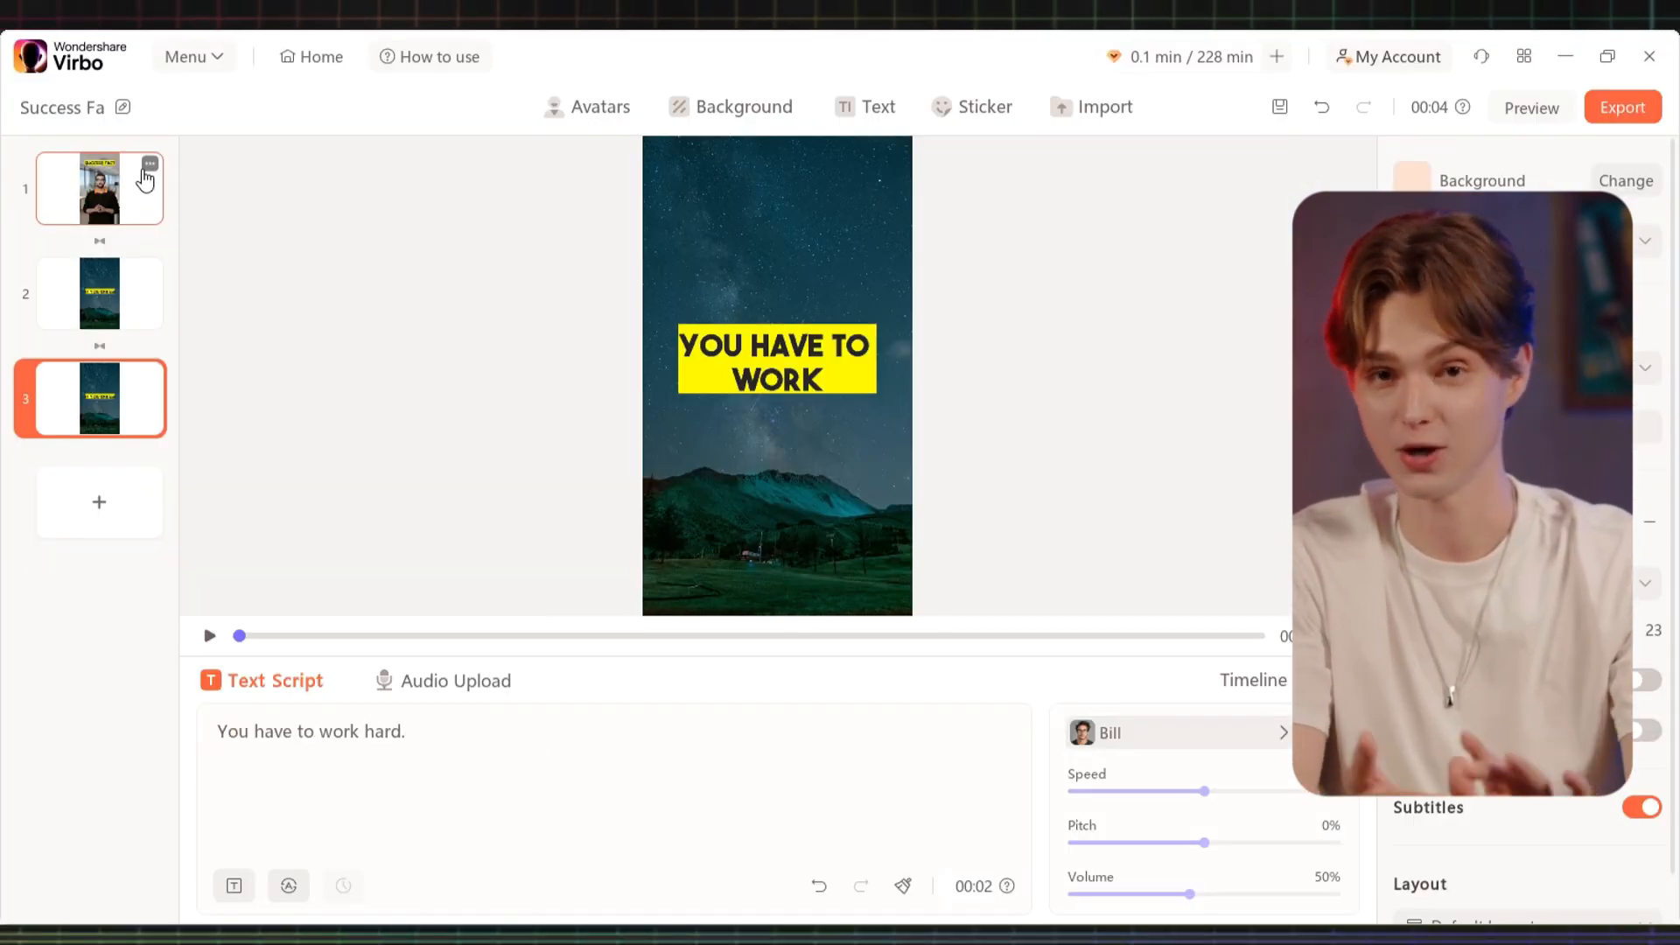
{"action": "left_click", "coordinate": [98, 293]}
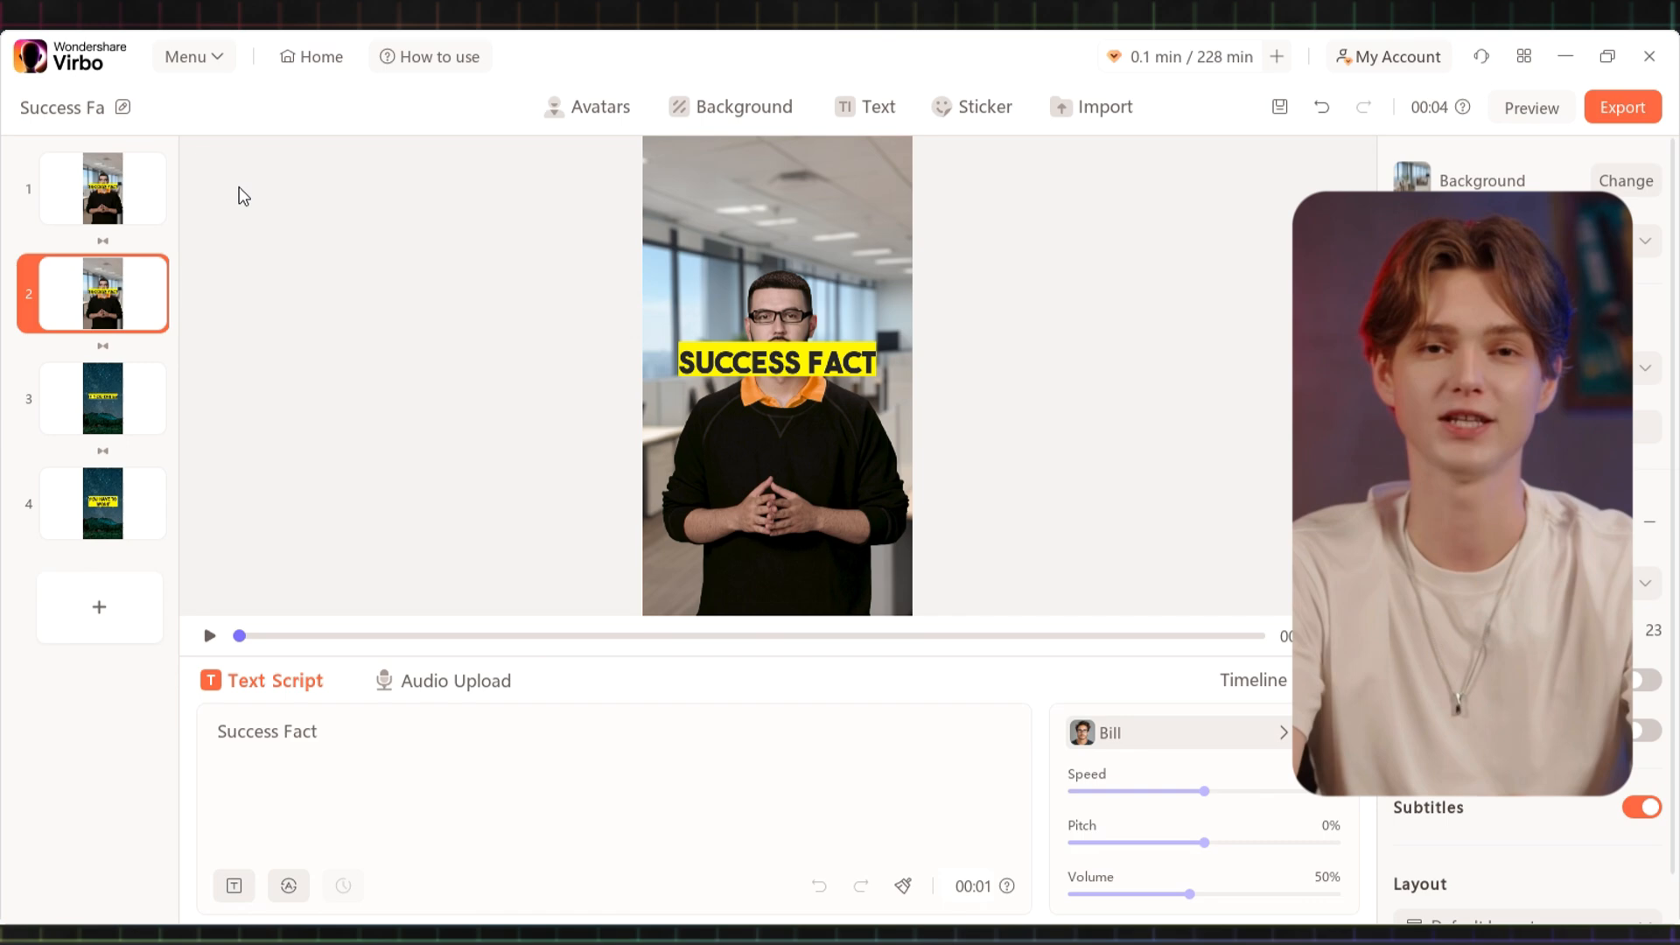
- Script the last avatar scene as 'and these are' and preview the Beautiful Sky music track
{"action": "left_click", "coordinate": [98, 504]}
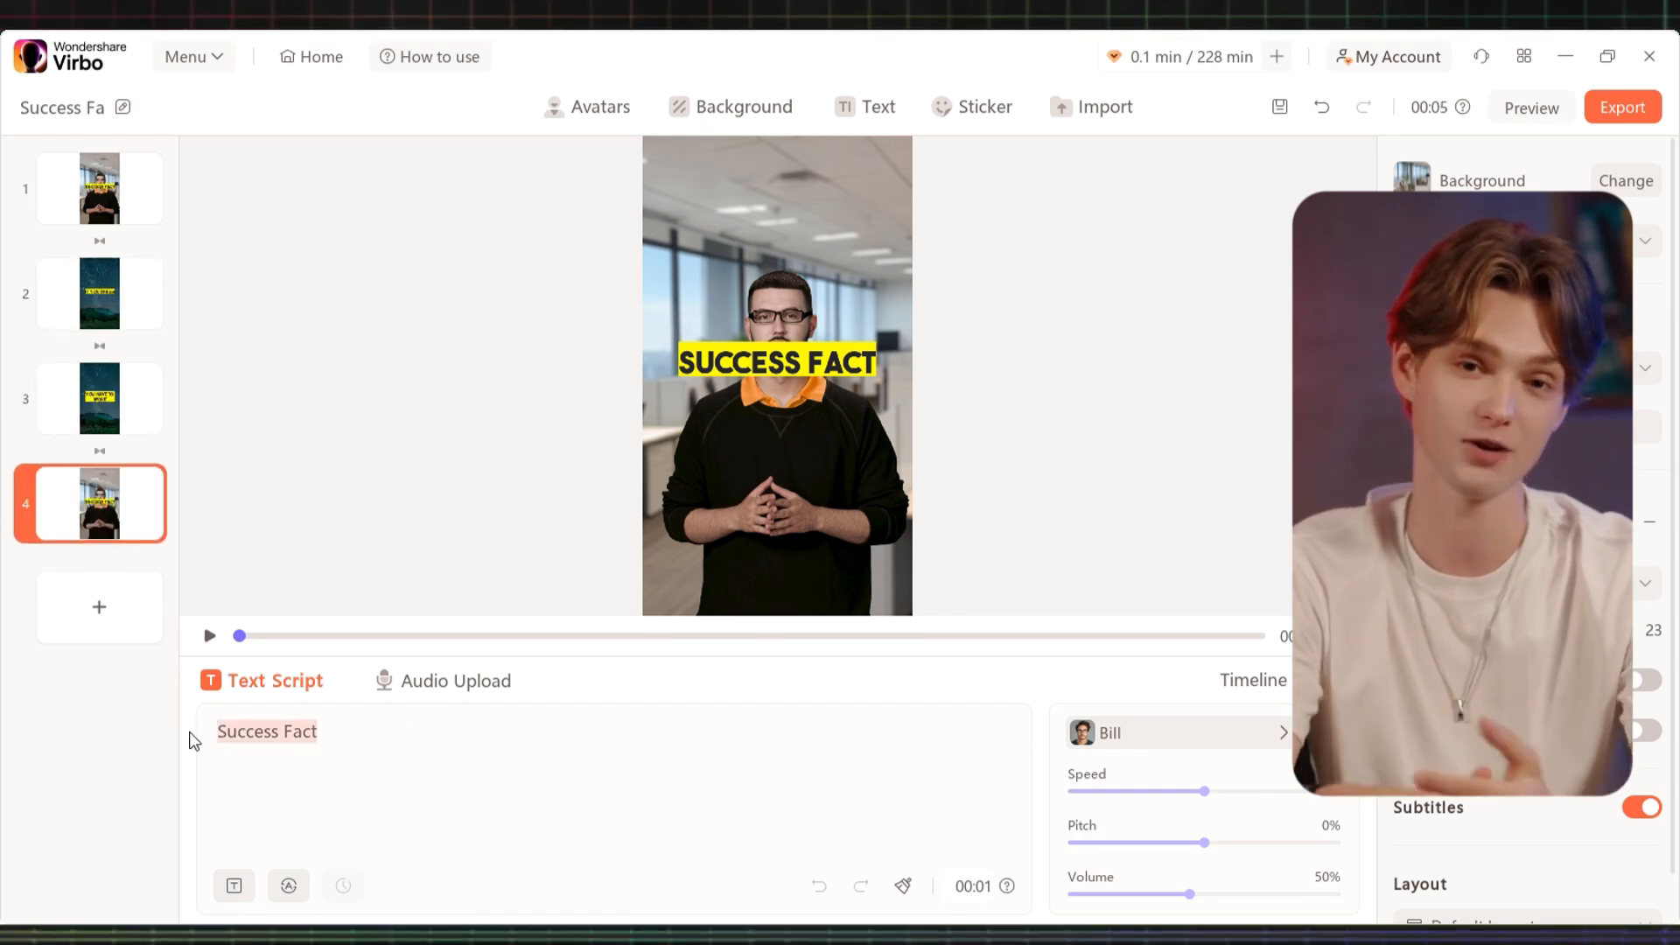
{"action": "type", "text": "and these are"}
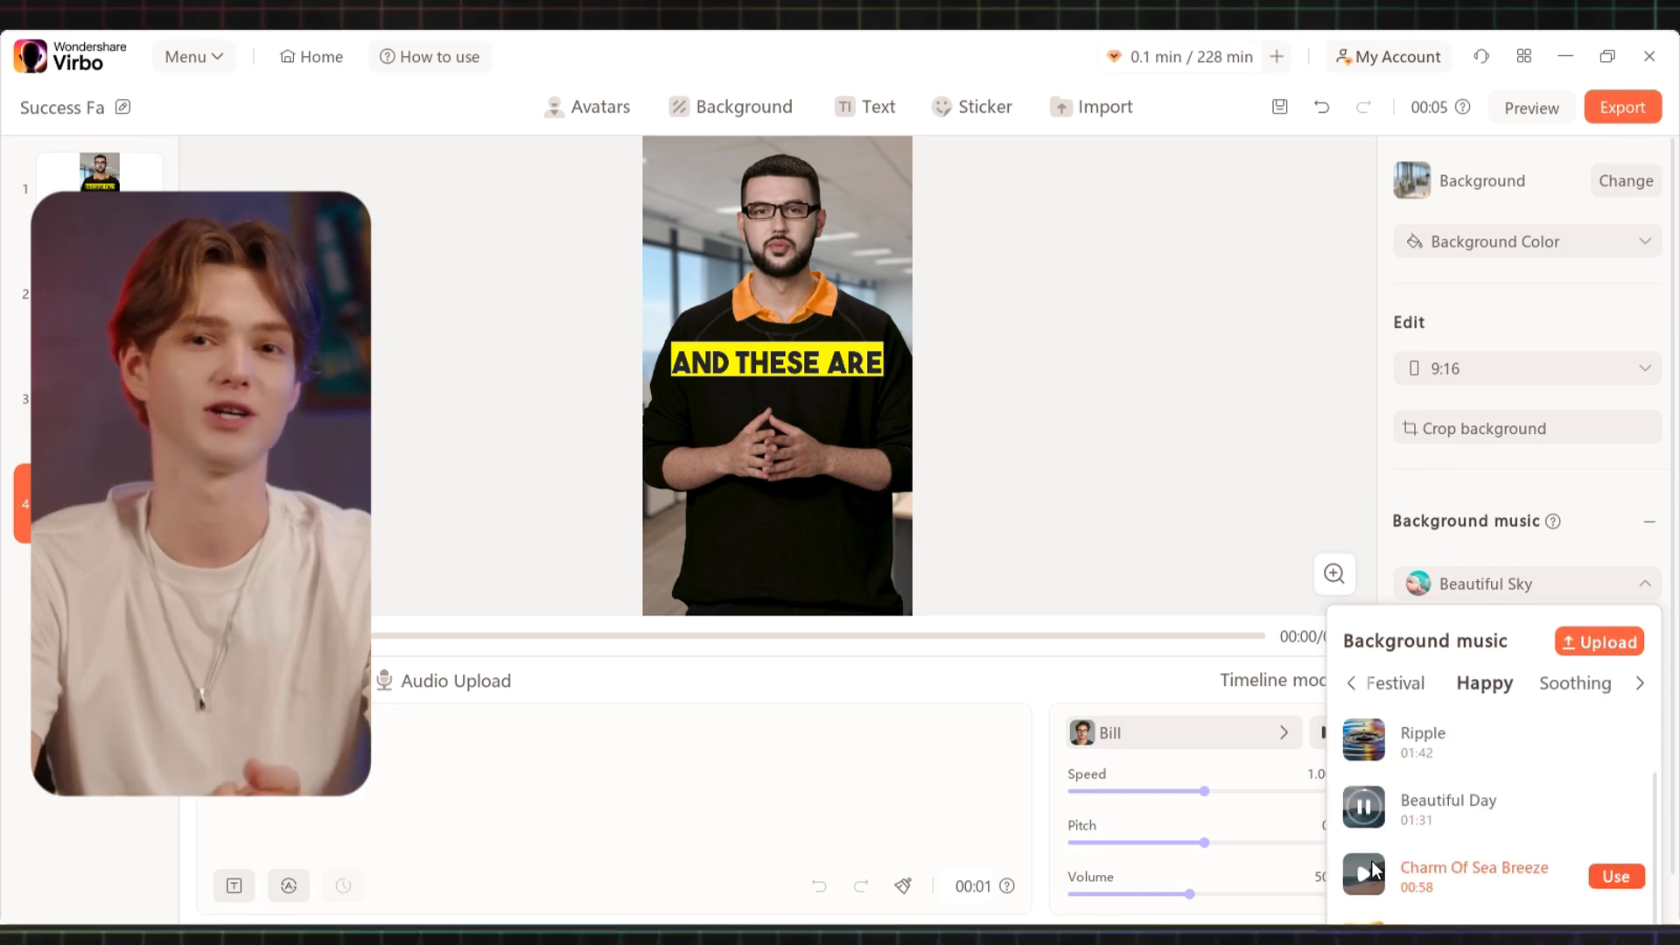
{"action": "left_click", "coordinate": [1358, 683]}
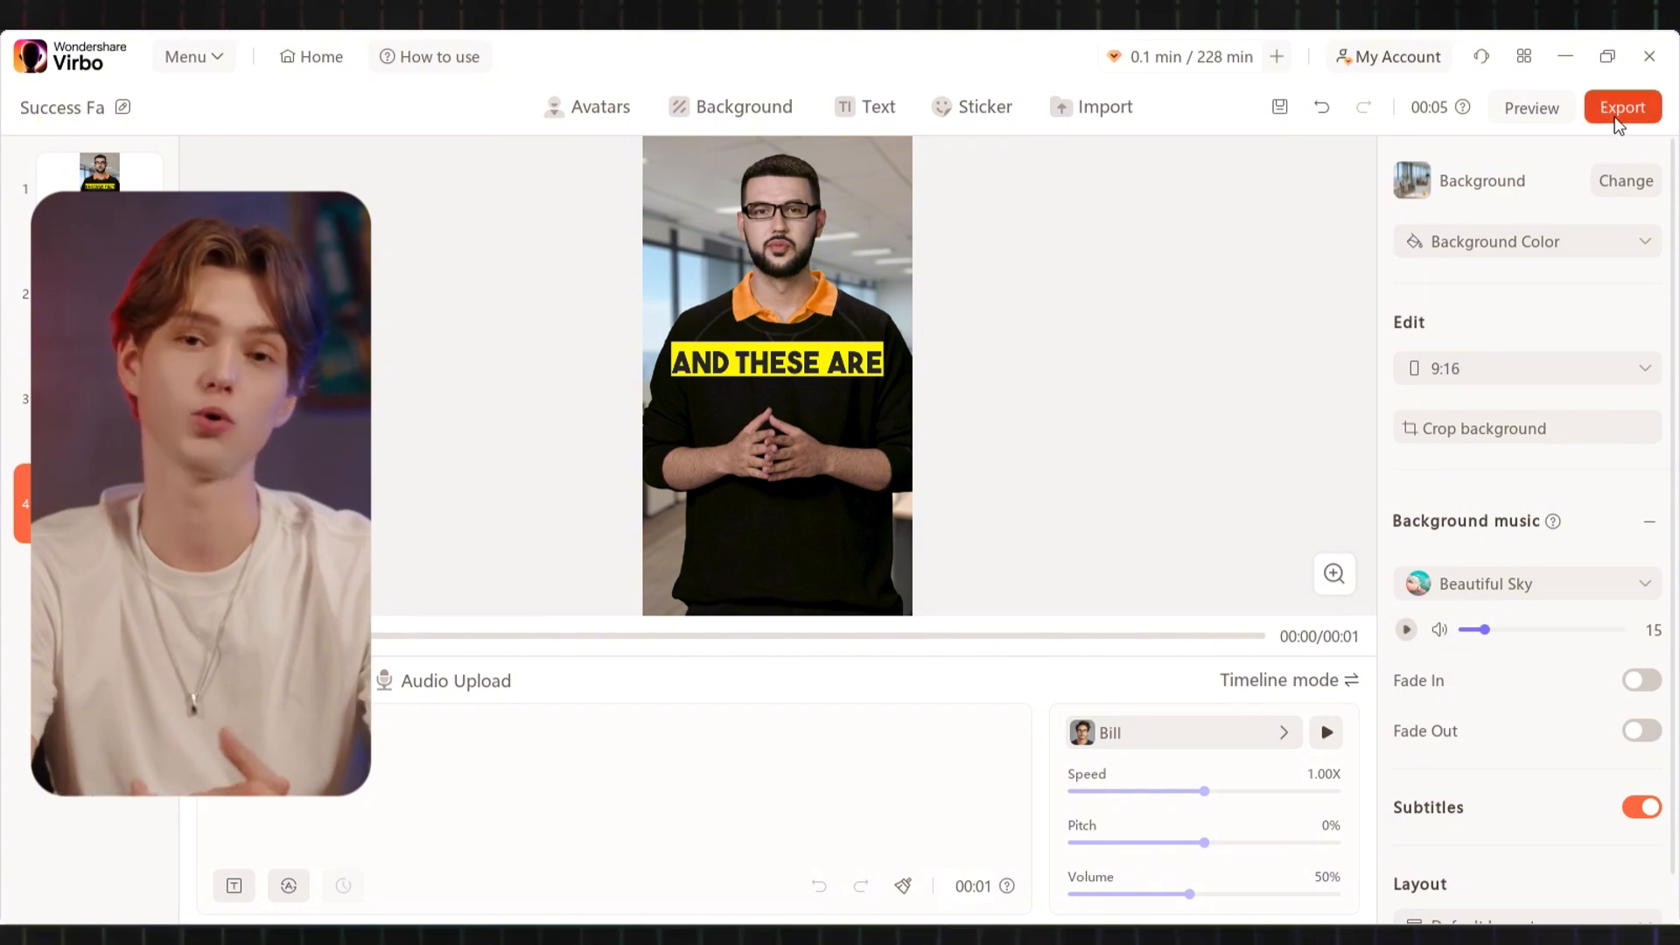
{"action": "left_click", "coordinate": [1623, 106]}
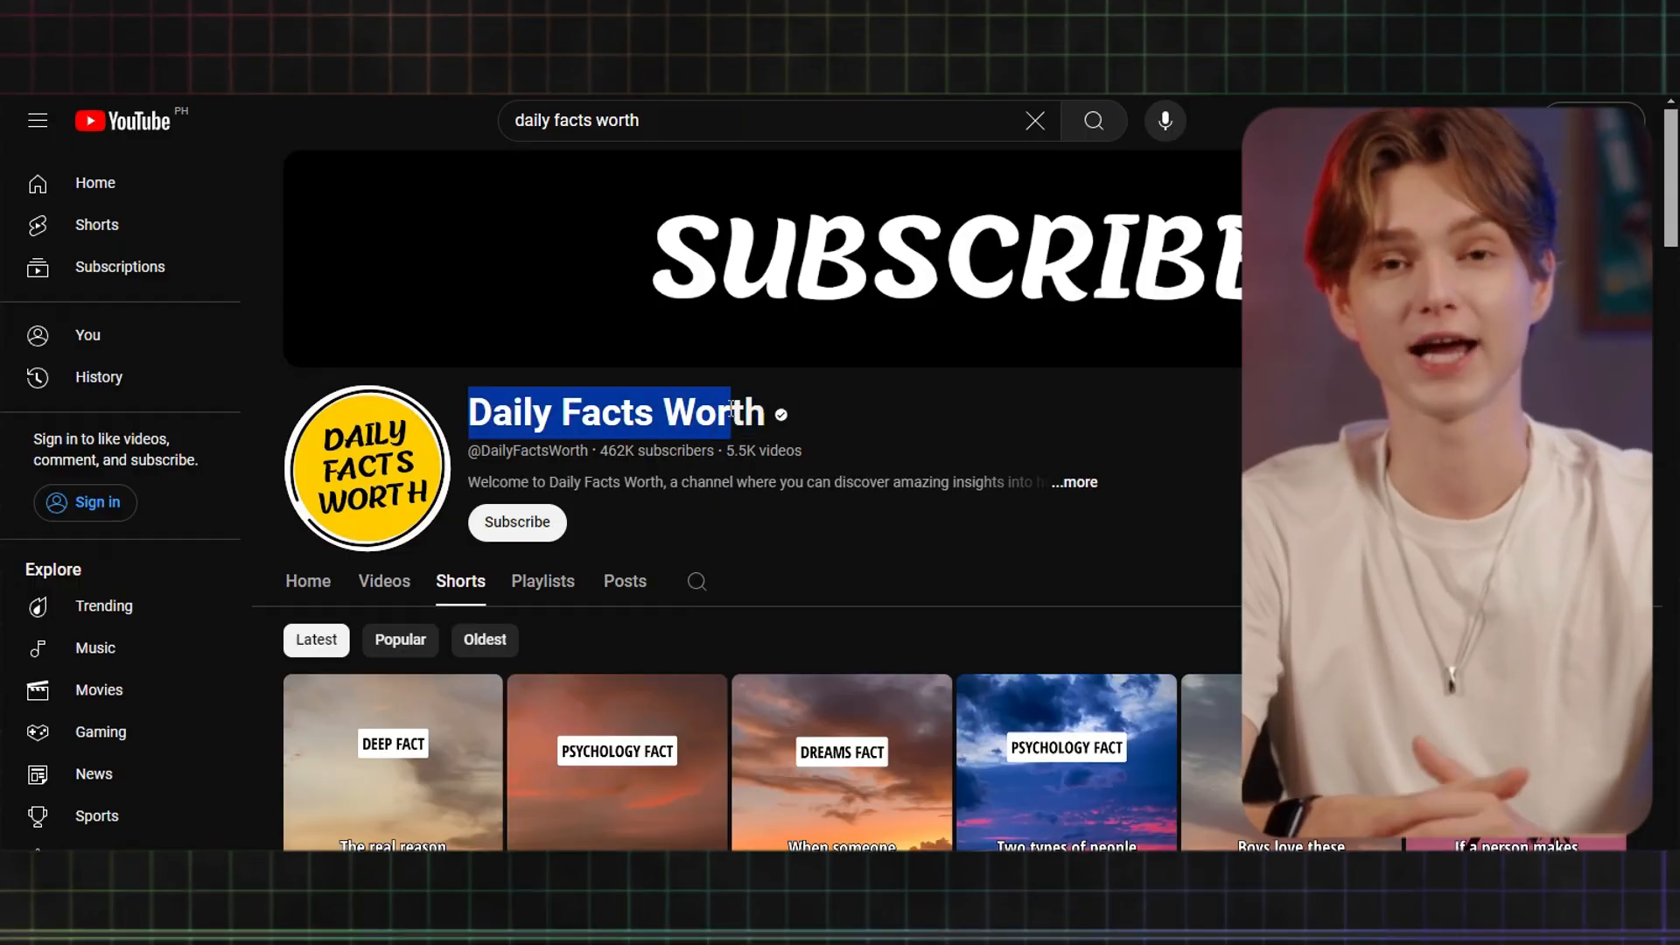
- Scroll down the Daily Facts Worth Shorts grid to reveal more DEEP FACT and PSYCHOLOGY FACT shorts
{"action": "scroll", "scroll_direction": "down", "scroll_amount": 3}
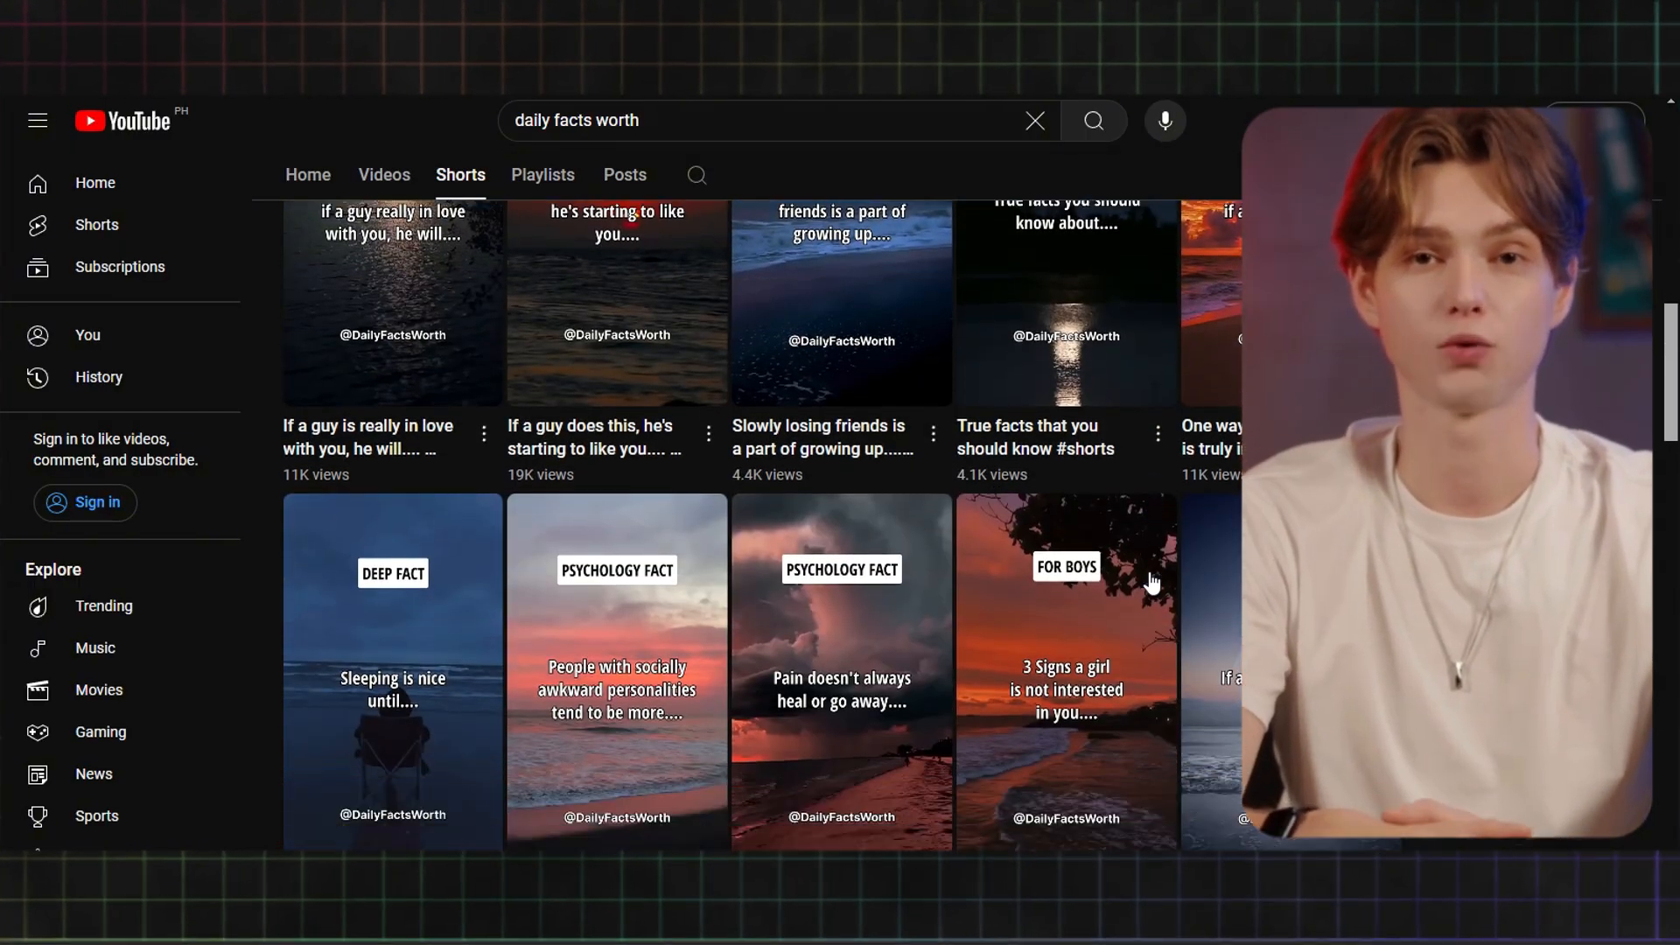
{"action": "scroll", "scroll_direction": "down", "scroll_amount": 3}
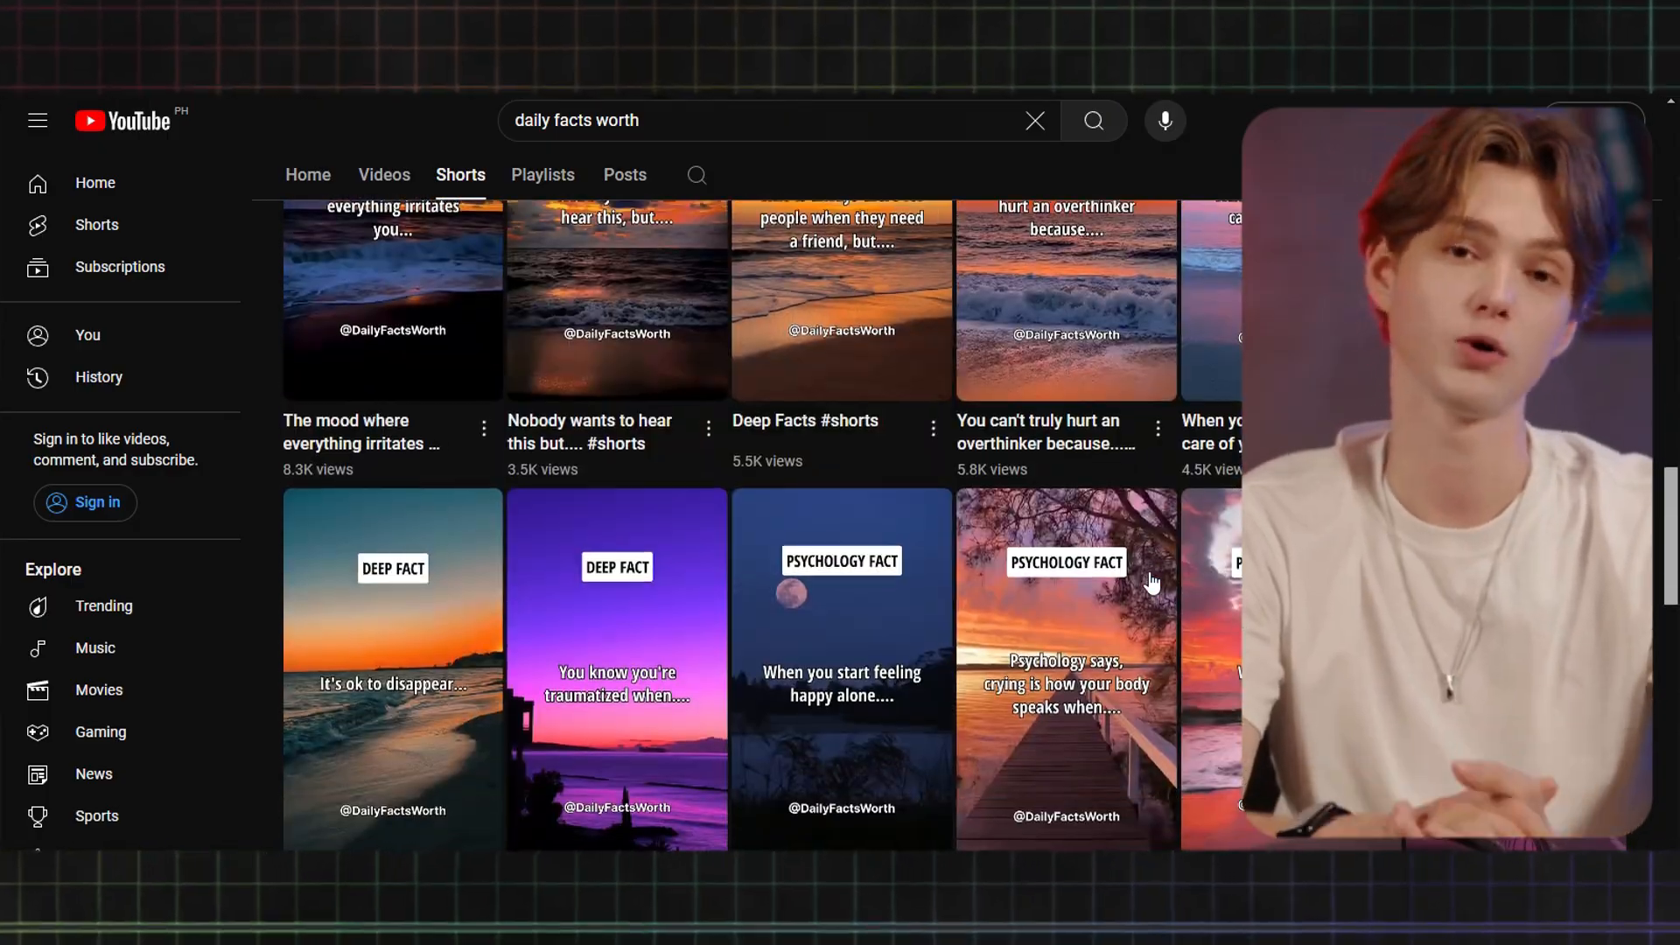